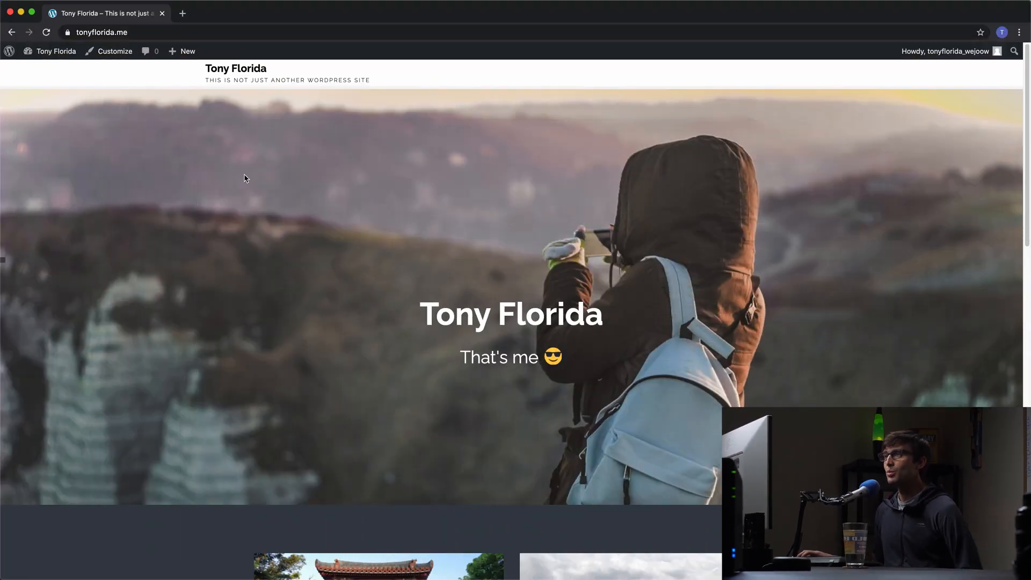
pyautogui.moveTo(114, 52)
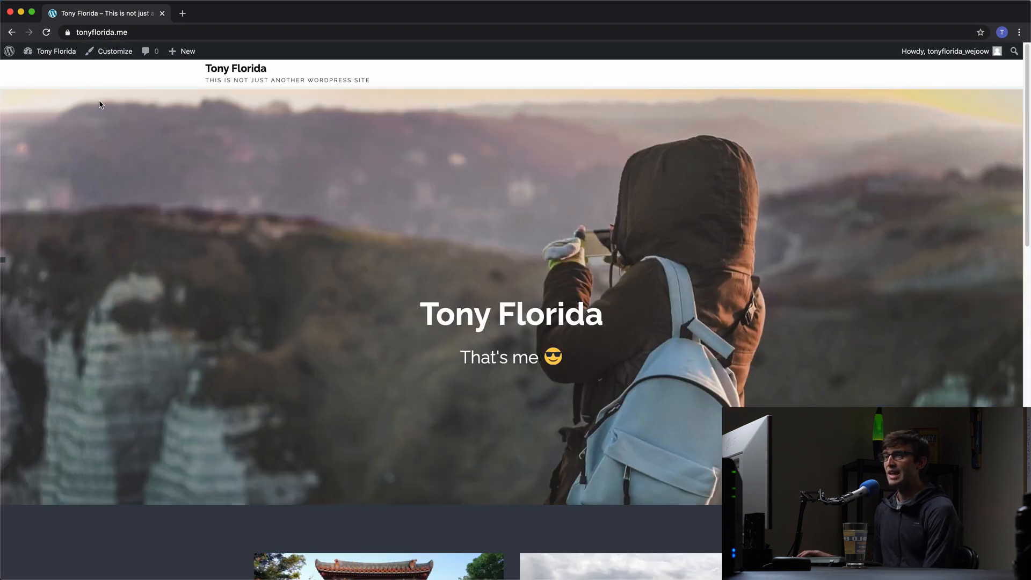
# Step: From the admin Dashboard, search new plugins for 'site kit', then install and activate Site Kit by Google
pyautogui.click(55, 51)
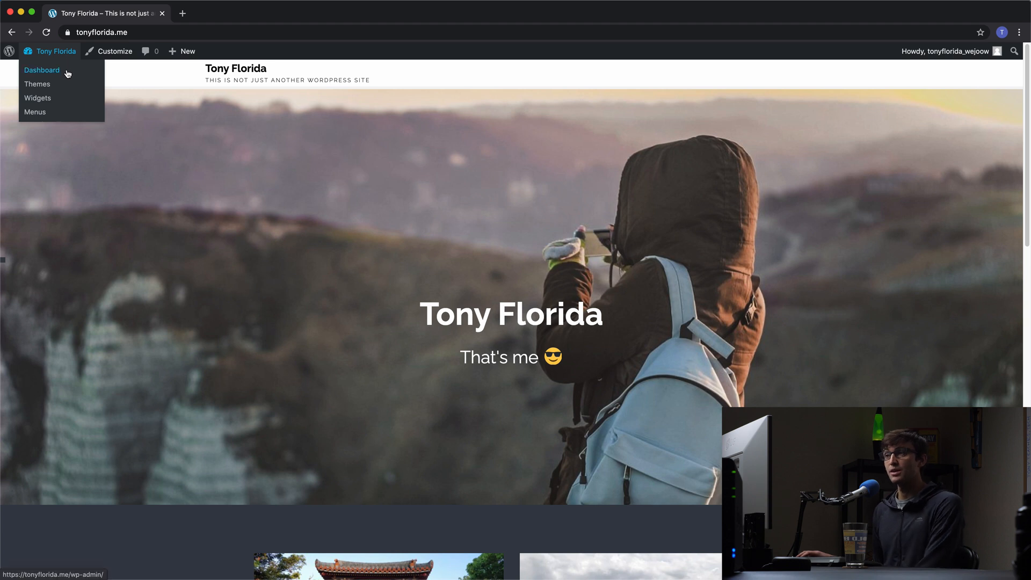
pyautogui.click(42, 70)
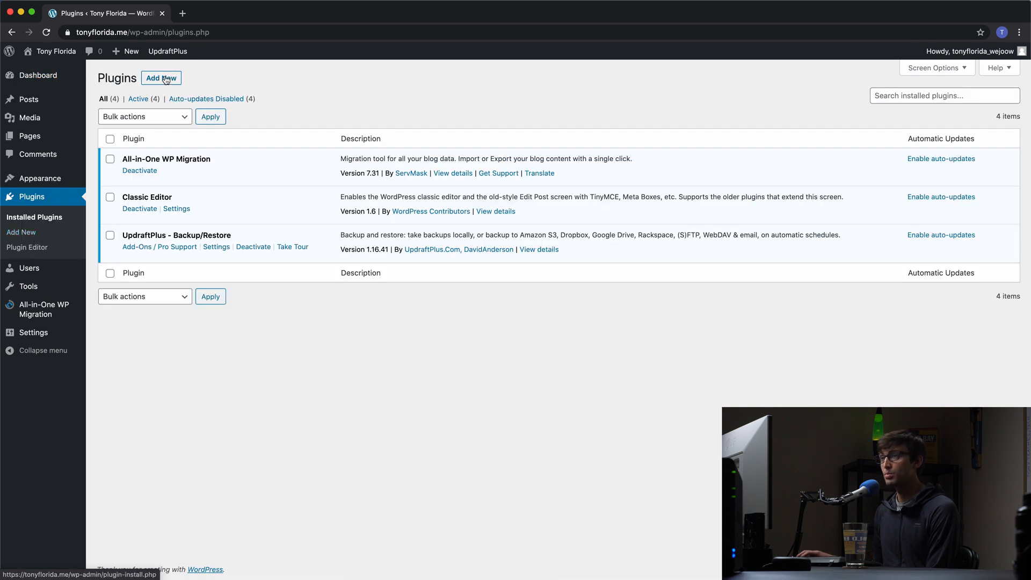
pyautogui.click(161, 77)
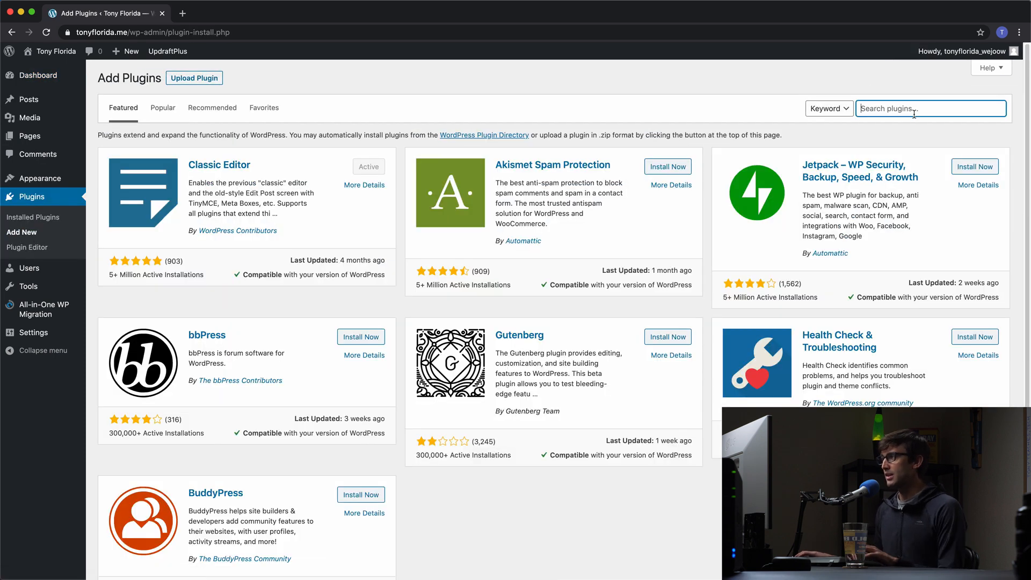
pyautogui.write('site kit')
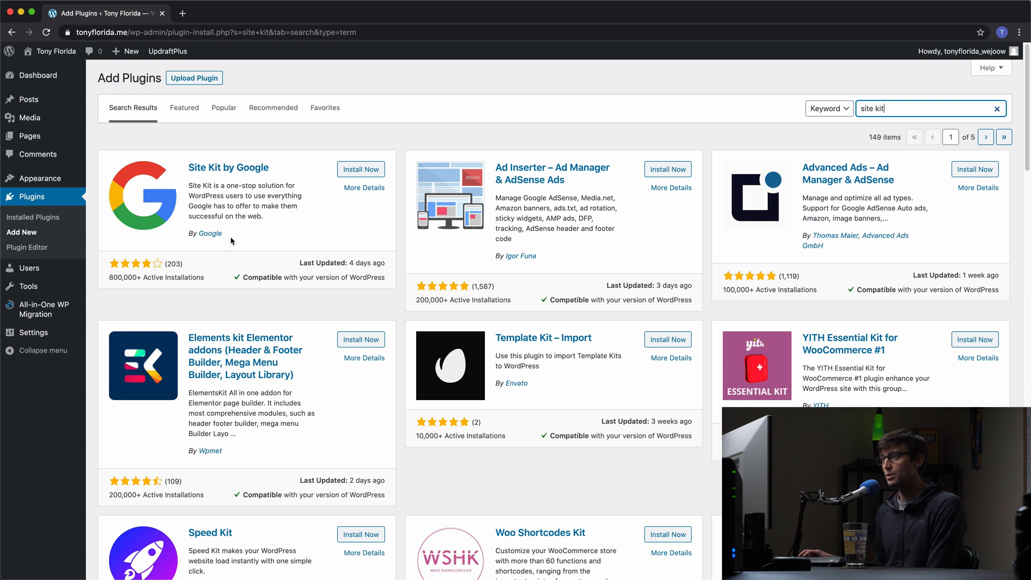
pyautogui.click(360, 170)
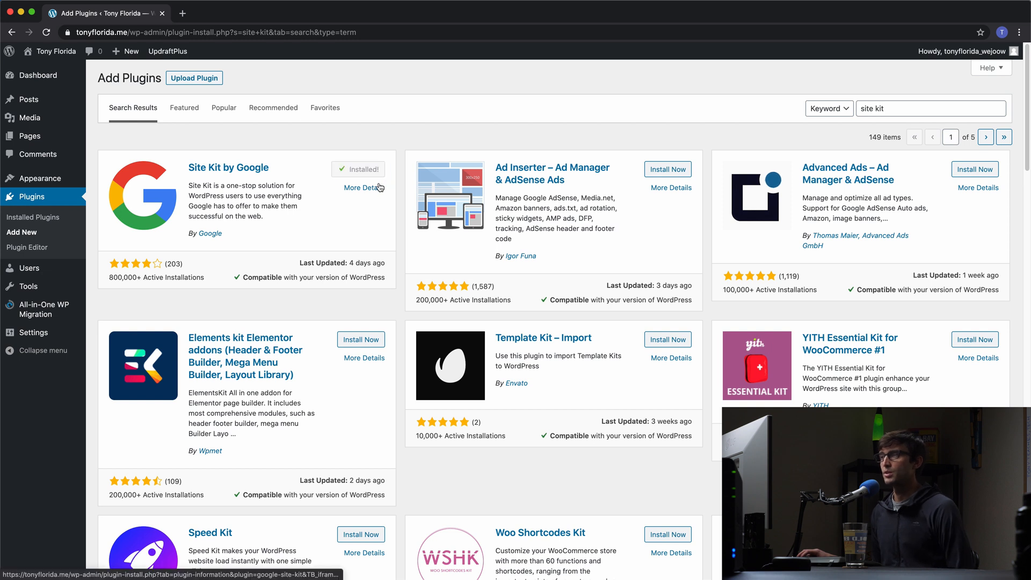
pyautogui.click(365, 169)
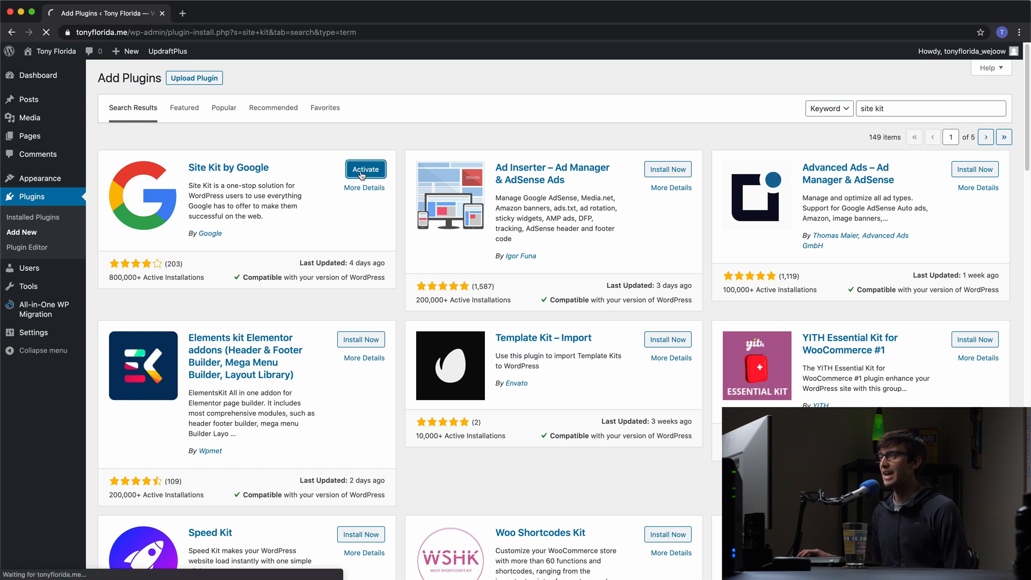
pyautogui.click(365, 170)
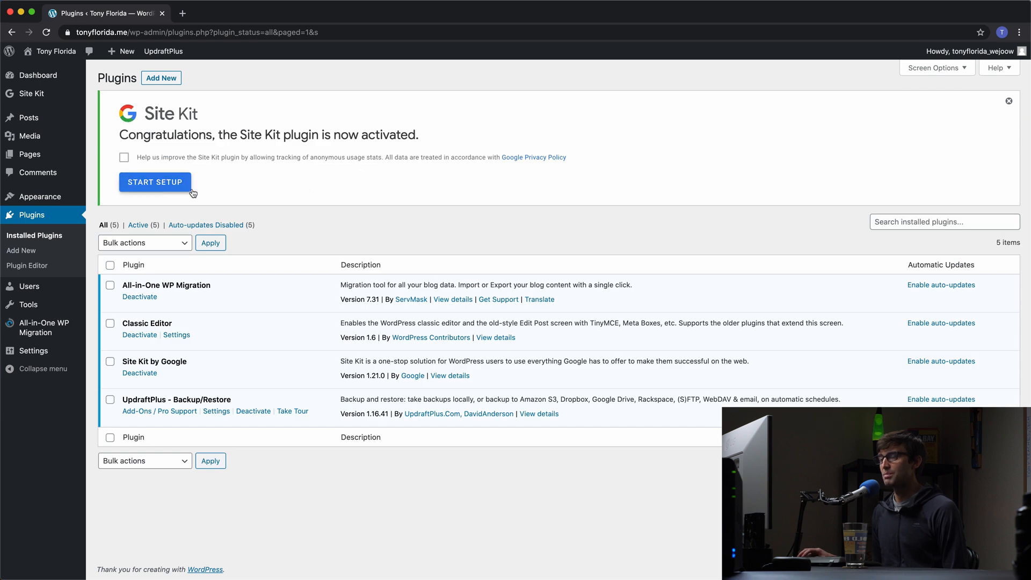
# Step: Start the Site Kit setup and choose Sign in with Google
pyautogui.click(155, 182)
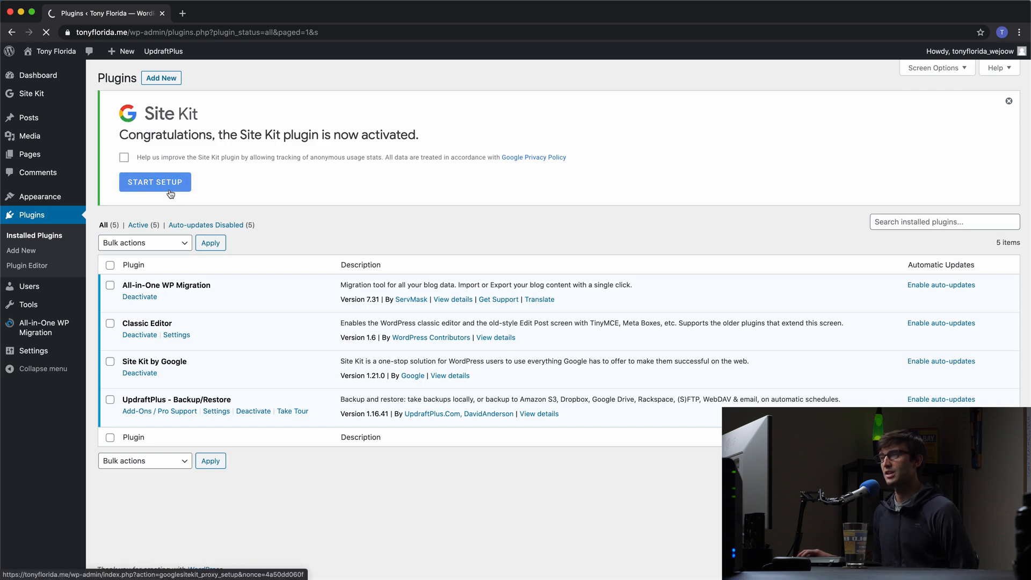
pyautogui.click(154, 182)
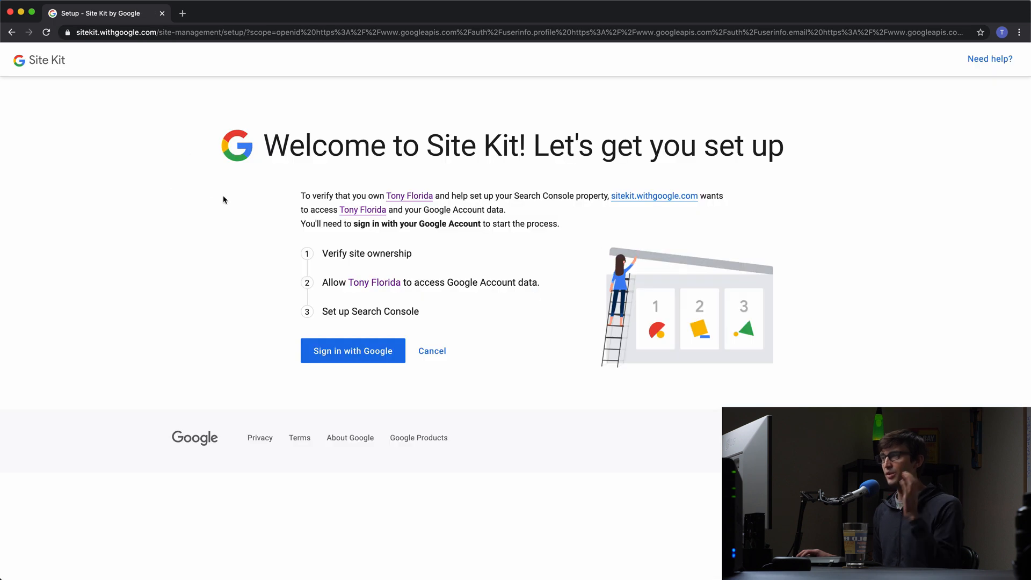
pyautogui.moveTo(241, 212)
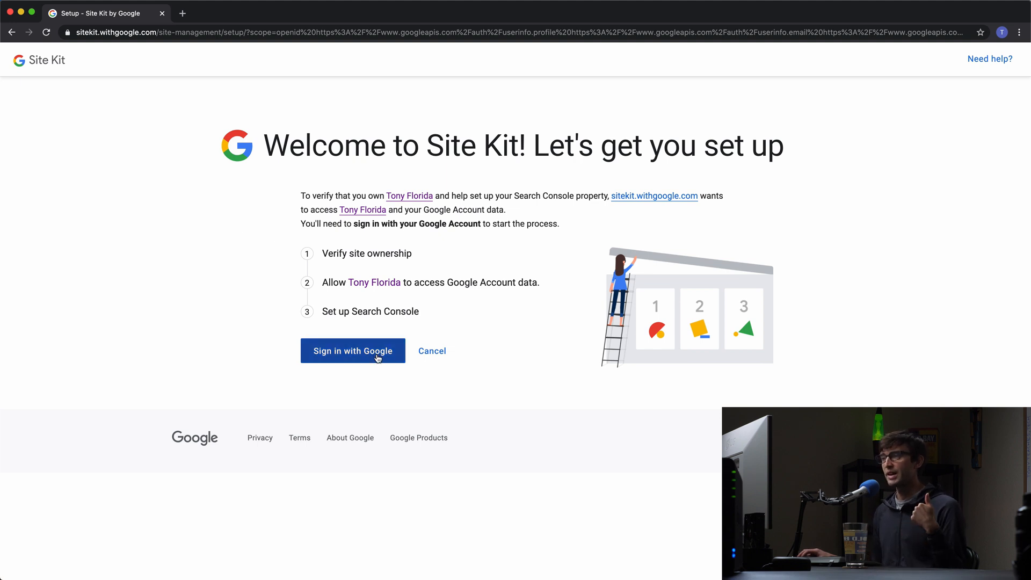
pyautogui.click(352, 351)
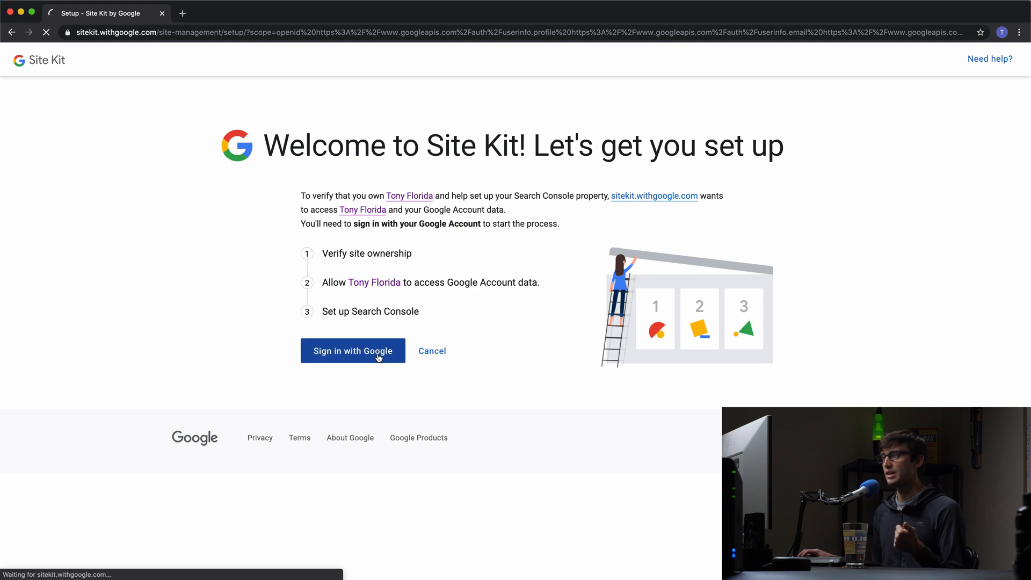
pyautogui.click(352, 351)
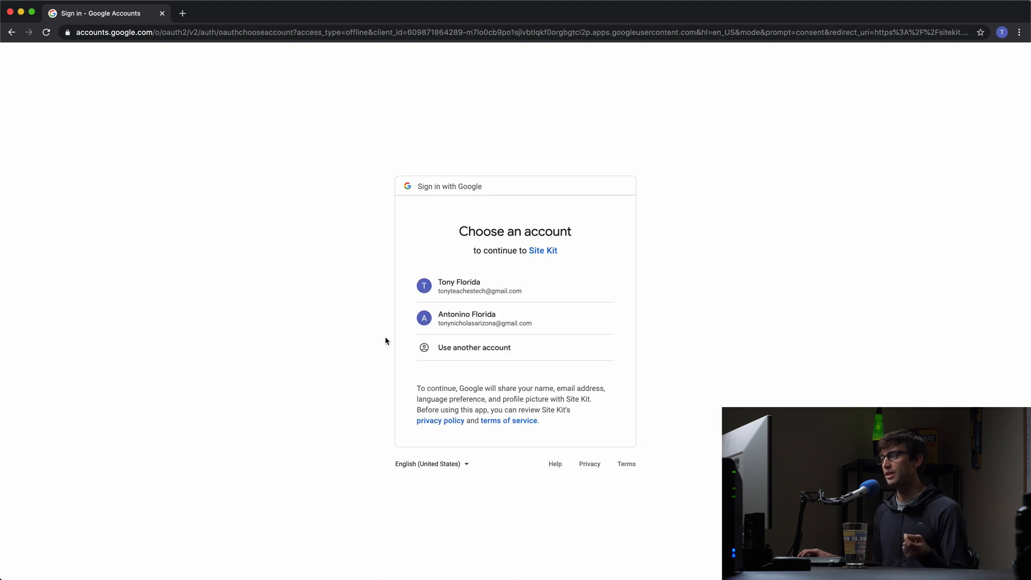
# Step: Pick the first Google account, allow Search Console access, and confirm the permission choices
pyautogui.click(480, 286)
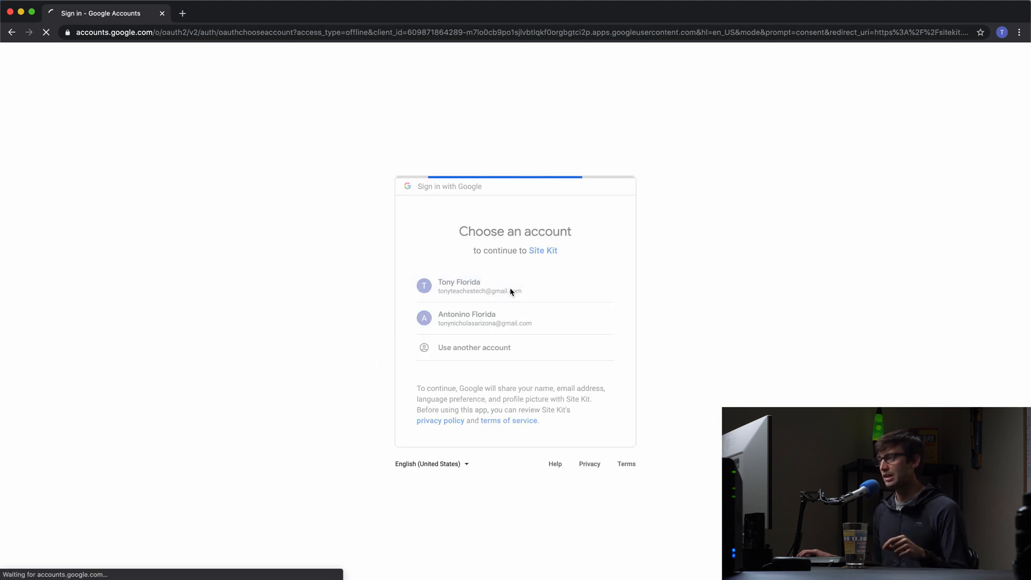
pyautogui.click(480, 286)
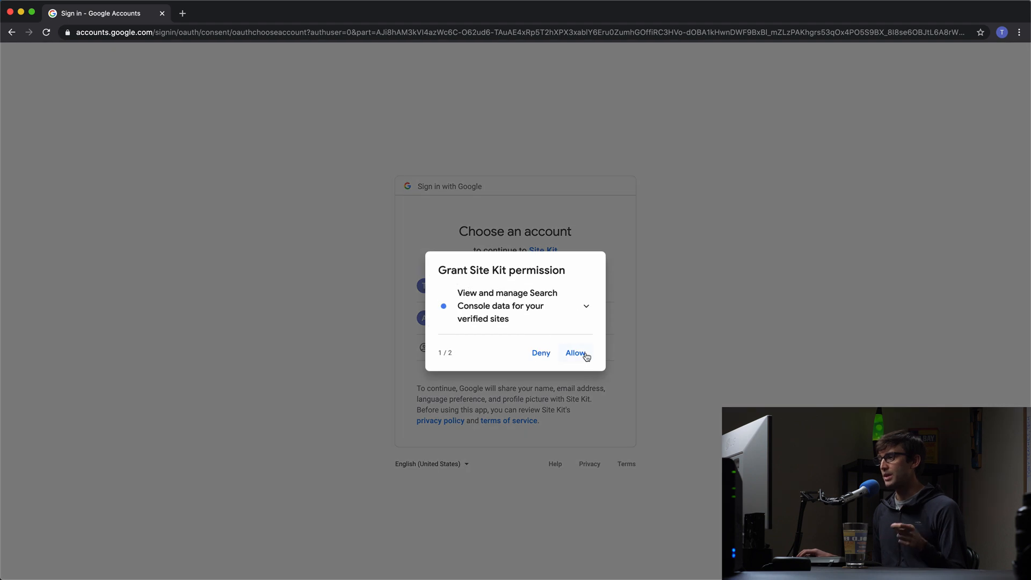
pyautogui.click(575, 353)
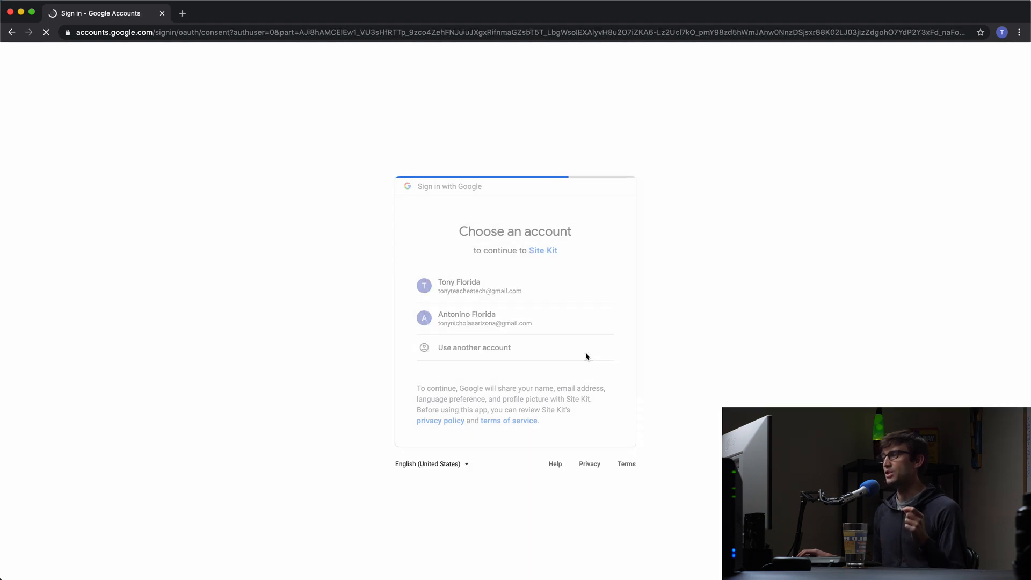
pyautogui.click(458, 287)
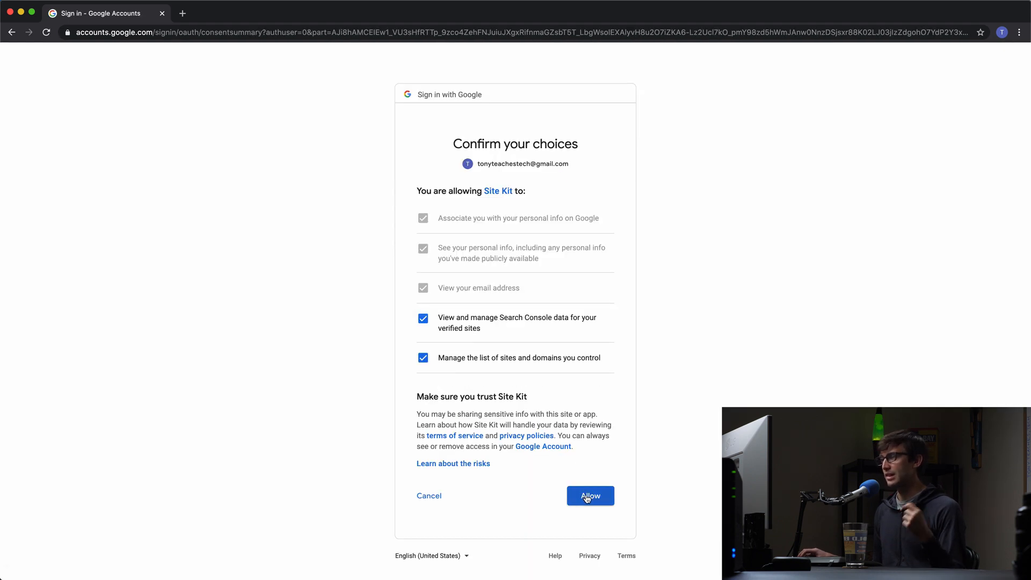
pyautogui.click(589, 495)
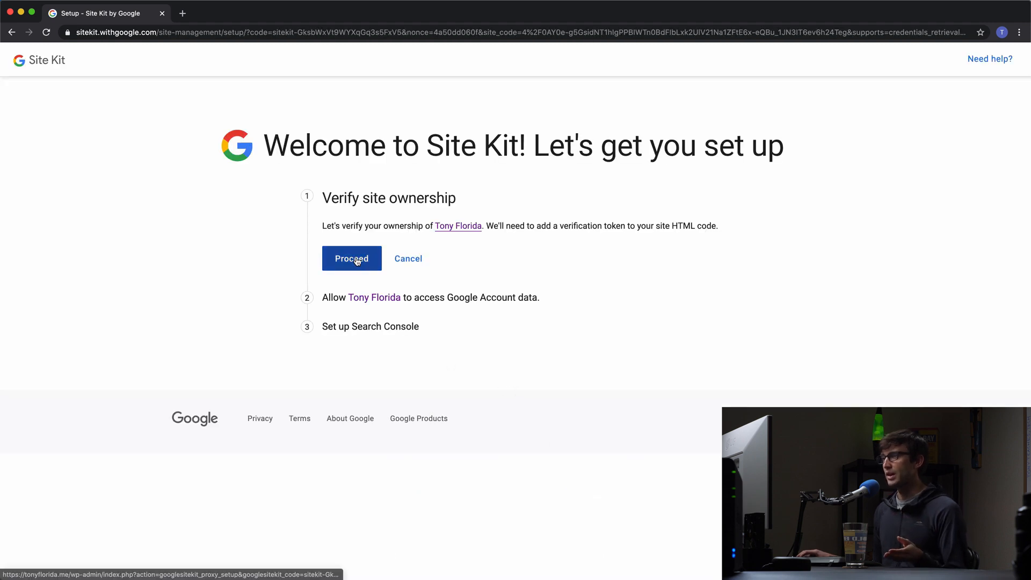
# Step: Proceed with ownership verification, allow Google Account data access, then add the site
pyautogui.click(351, 258)
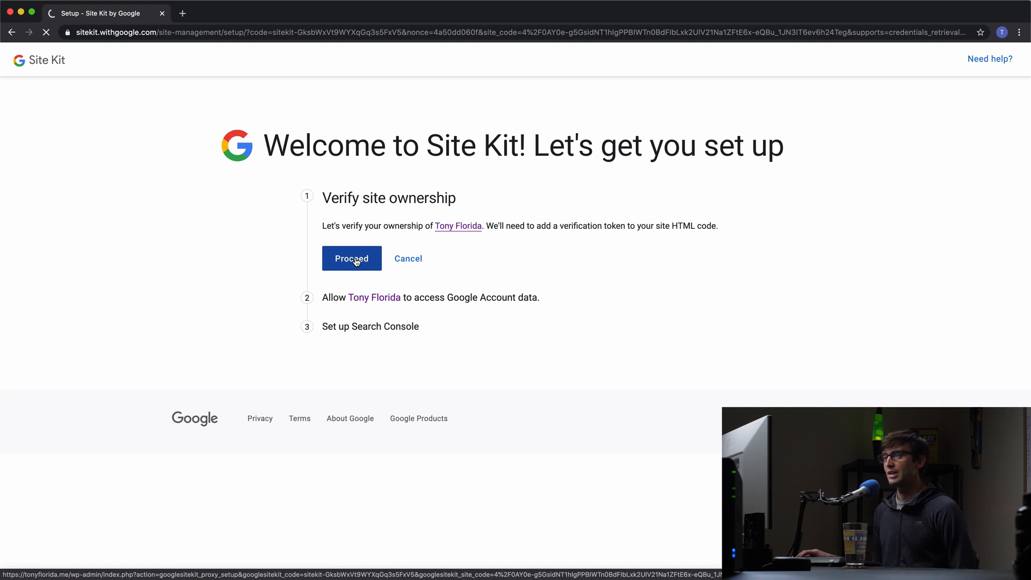
pyautogui.click(351, 258)
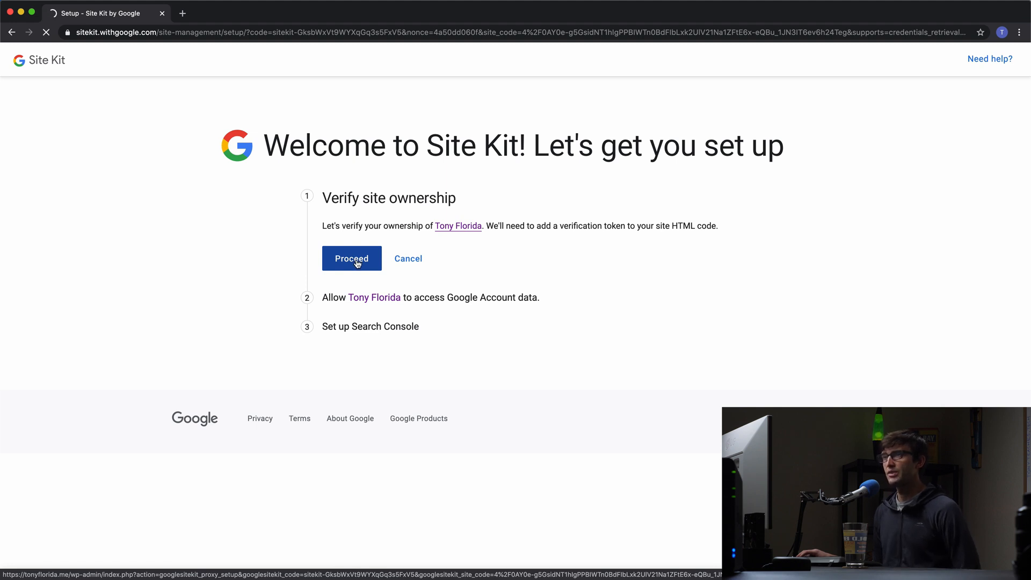
pyautogui.click(352, 258)
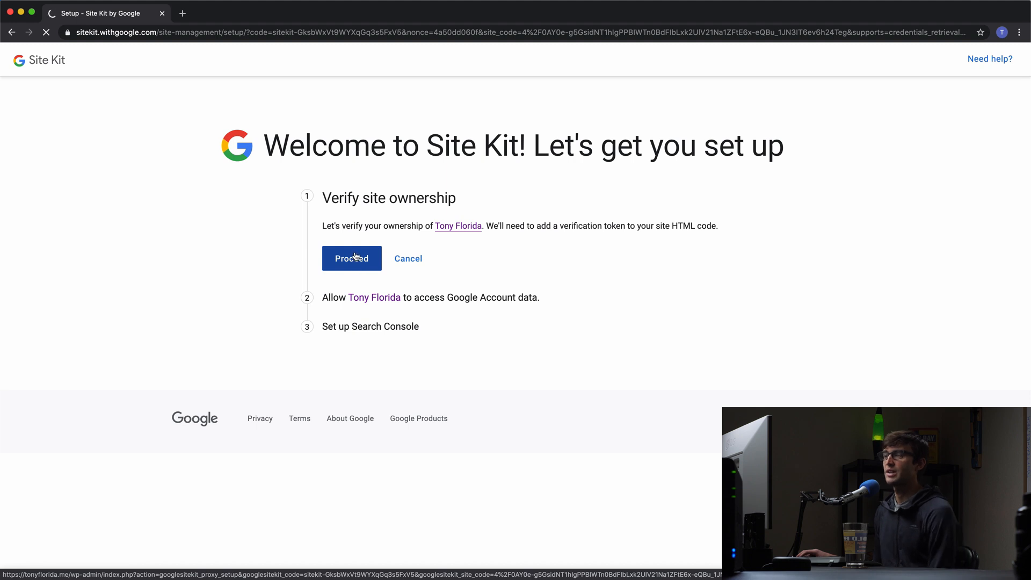
pyautogui.click(351, 258)
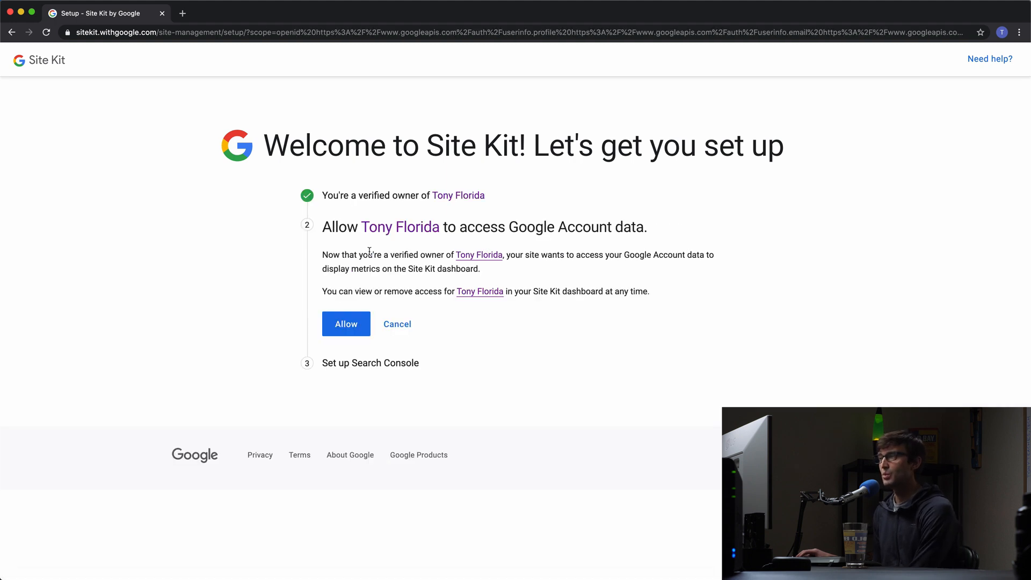
pyautogui.moveTo(408, 209)
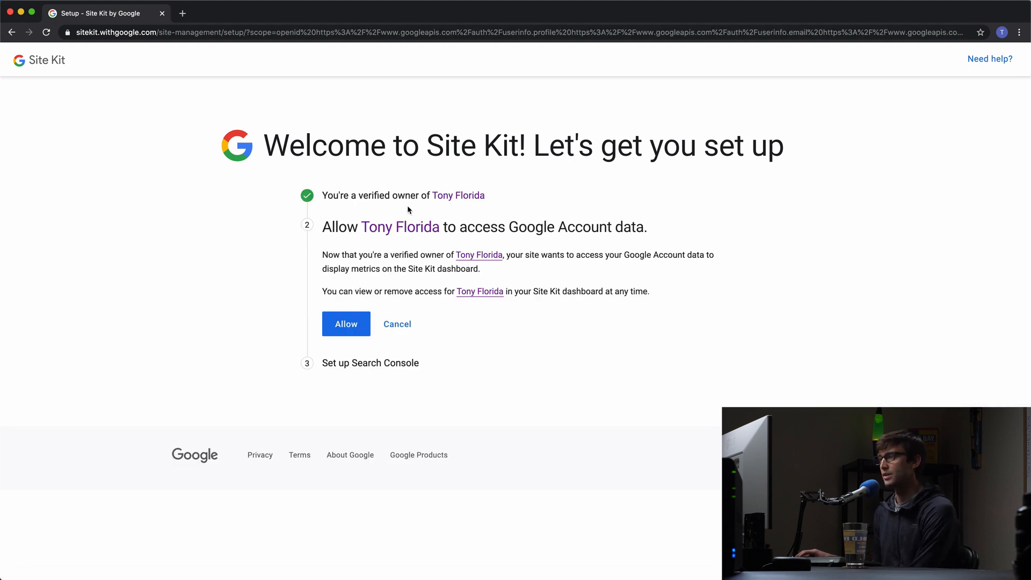
pyautogui.moveTo(458, 216)
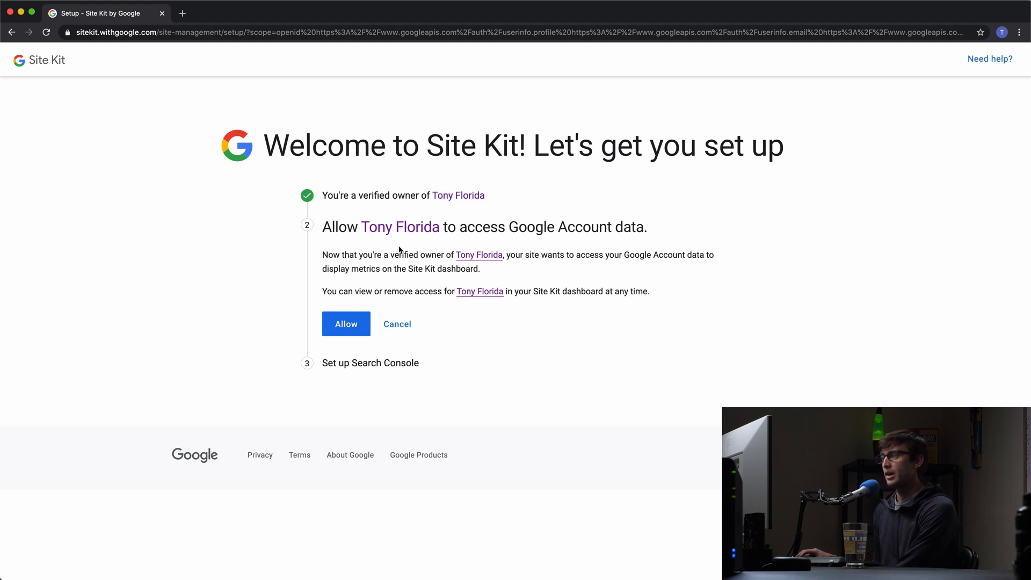
pyautogui.moveTo(426, 246)
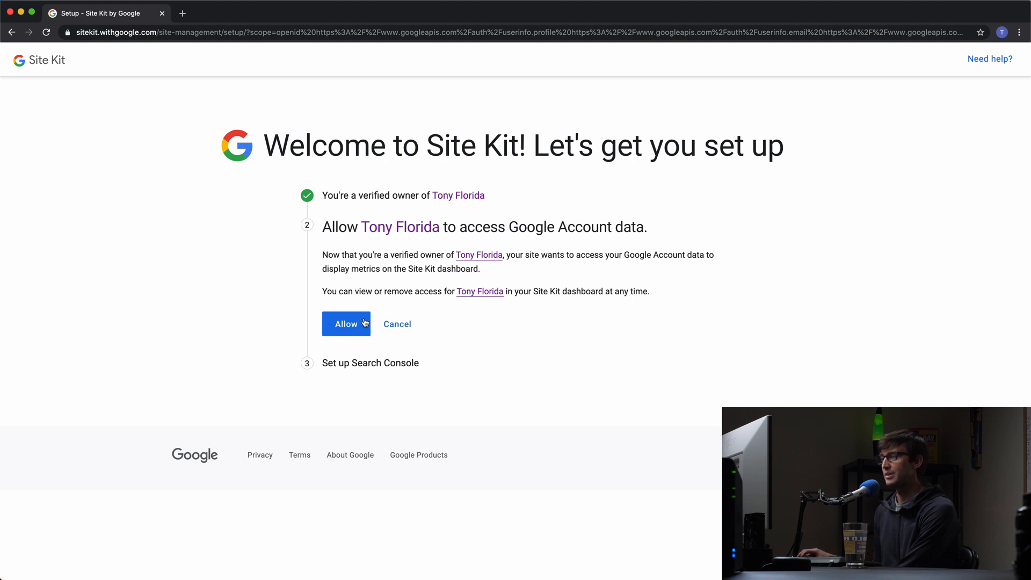
pyautogui.click(345, 322)
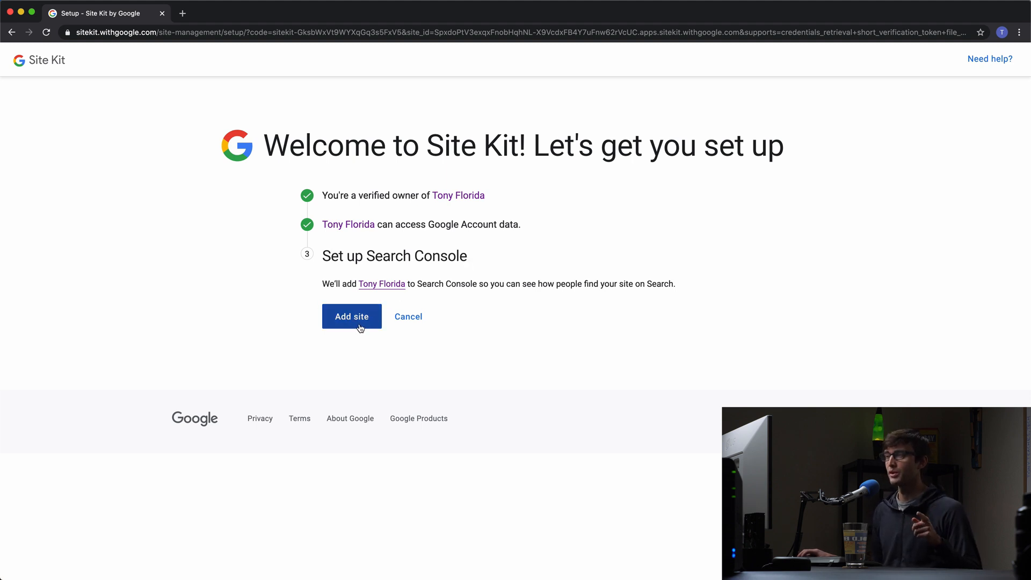
pyautogui.click(352, 317)
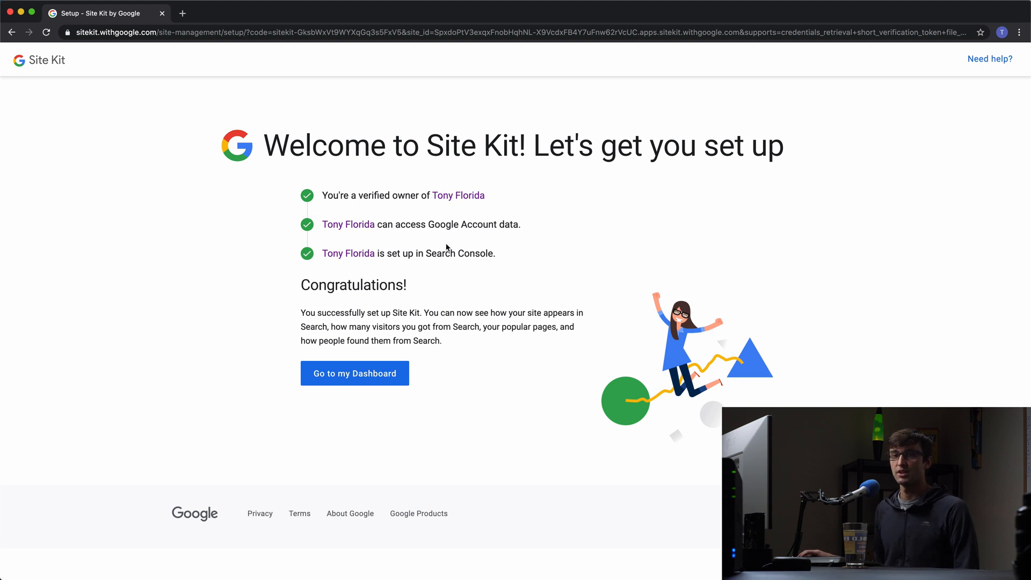
pyautogui.moveTo(363, 388)
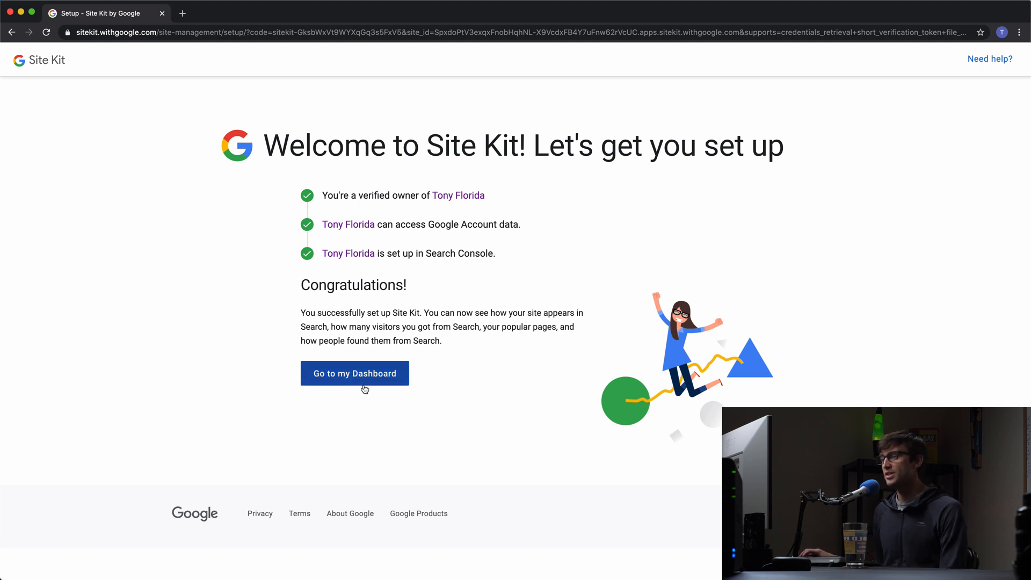
# Step: Go to the Site Kit dashboard from the setup completion page
pyautogui.click(354, 373)
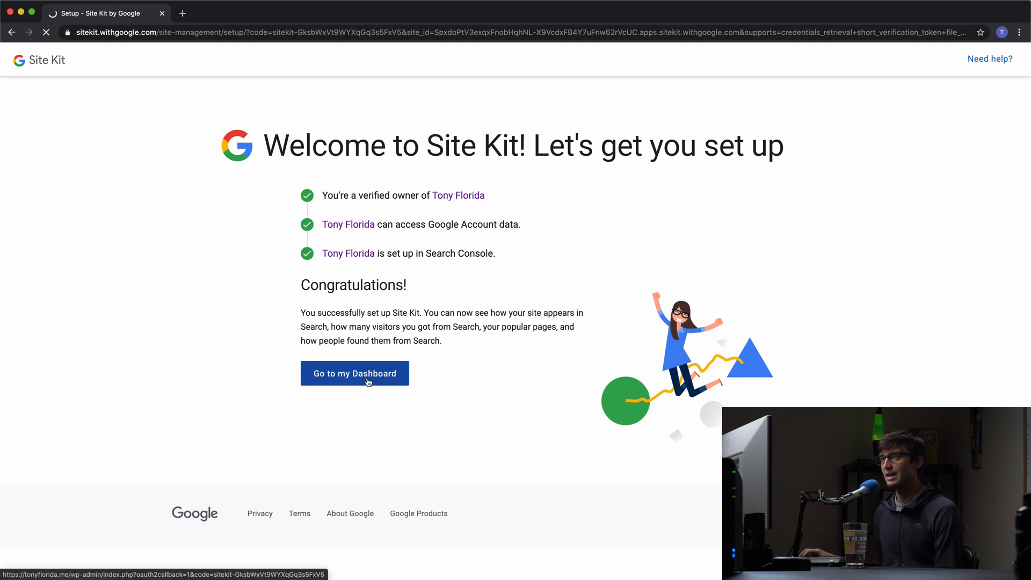
pyautogui.click(355, 372)
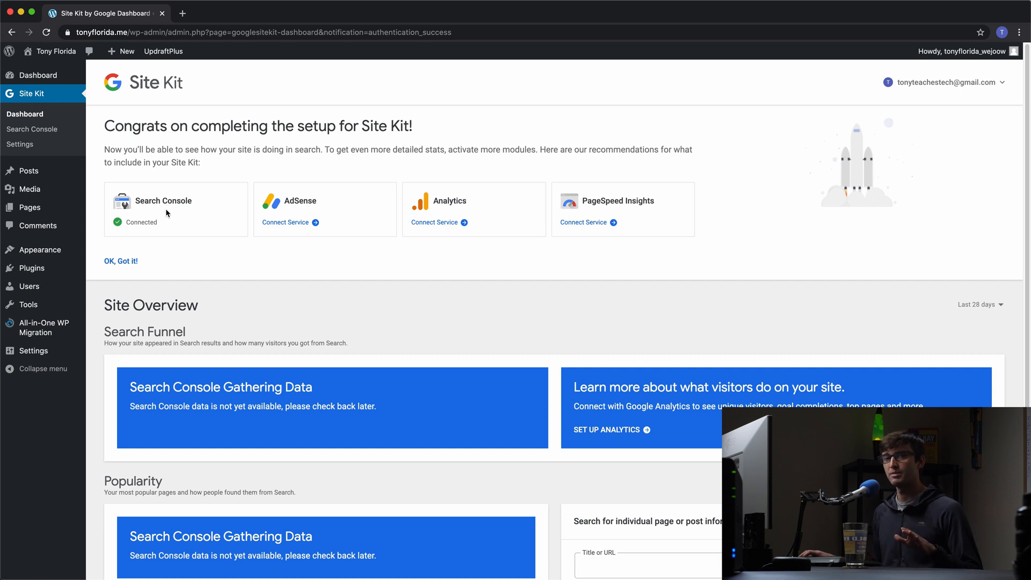
pyautogui.moveTo(165, 224)
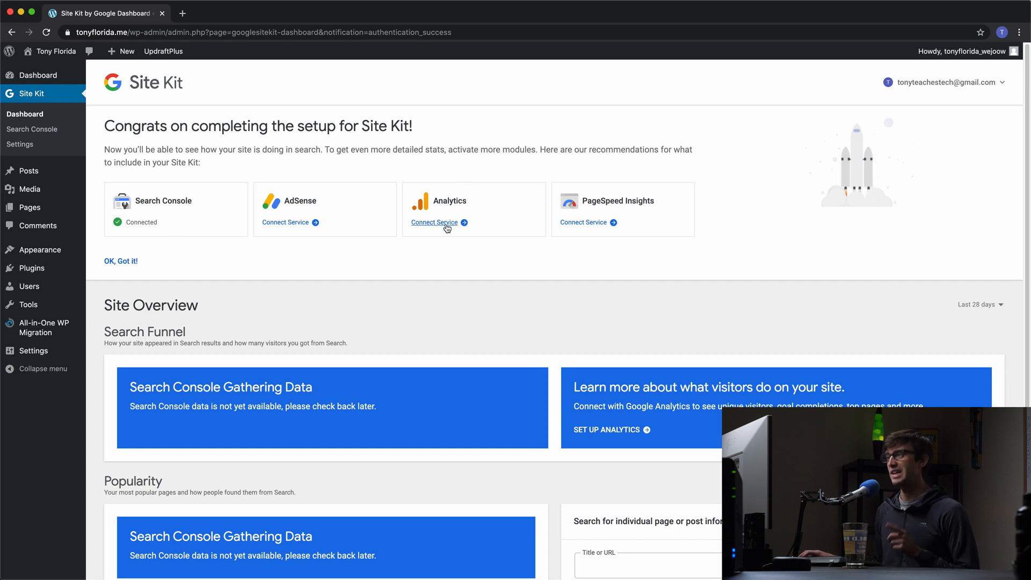
# Step: Connect the Analytics service and allow Site Kit to view Analytics data
pyautogui.click(434, 222)
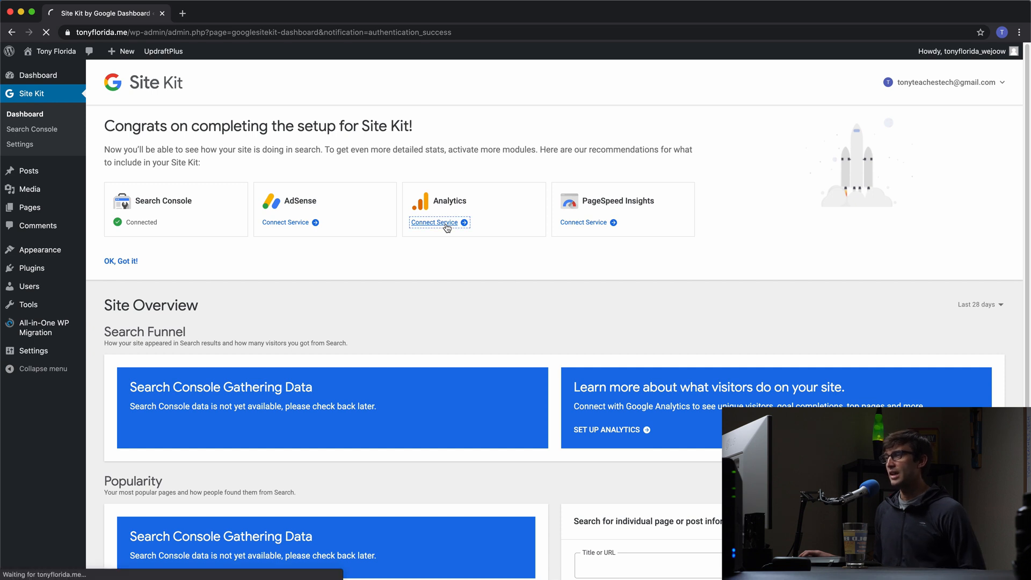
pyautogui.click(434, 222)
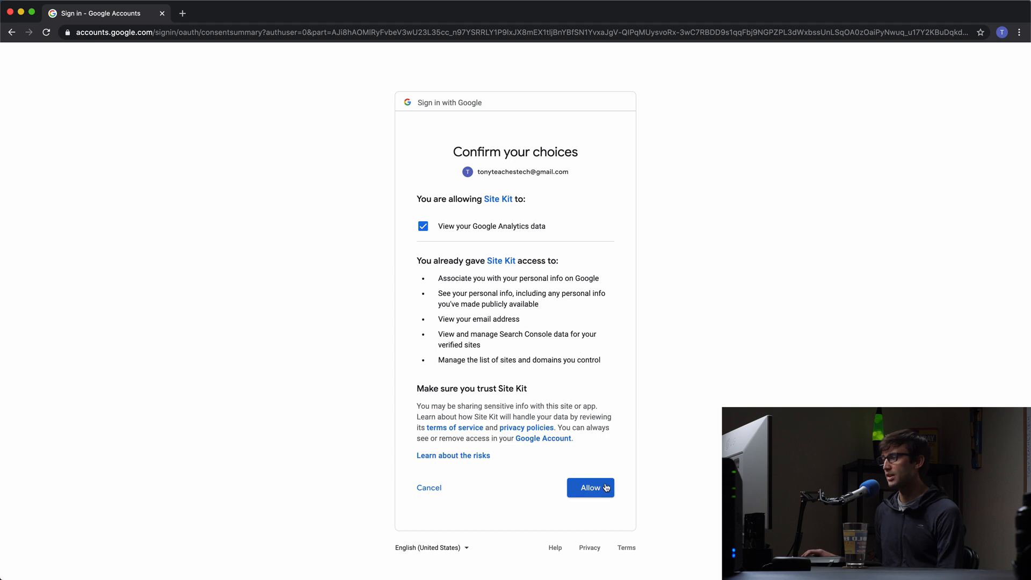
pyautogui.click(590, 487)
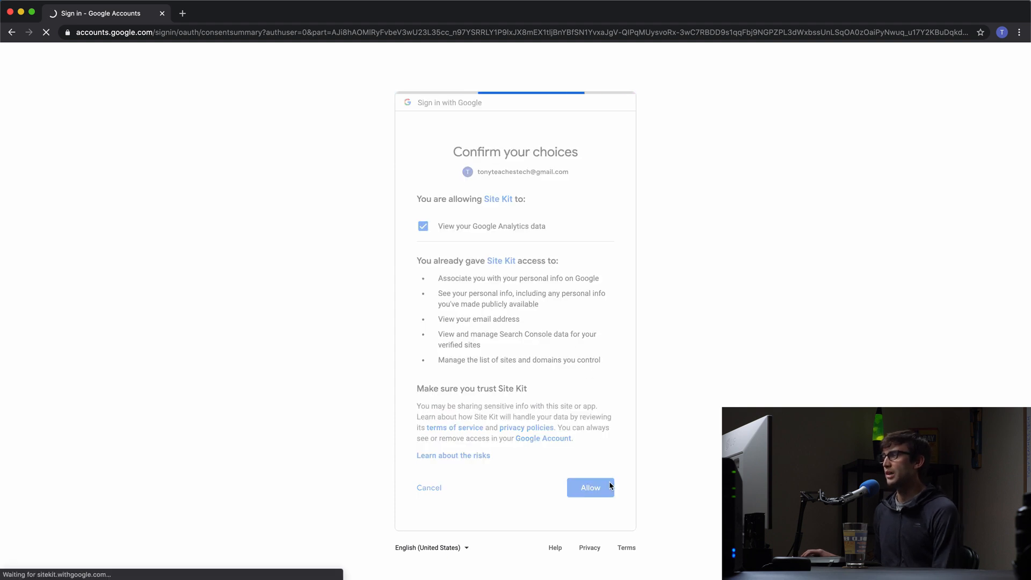
pyautogui.click(589, 488)
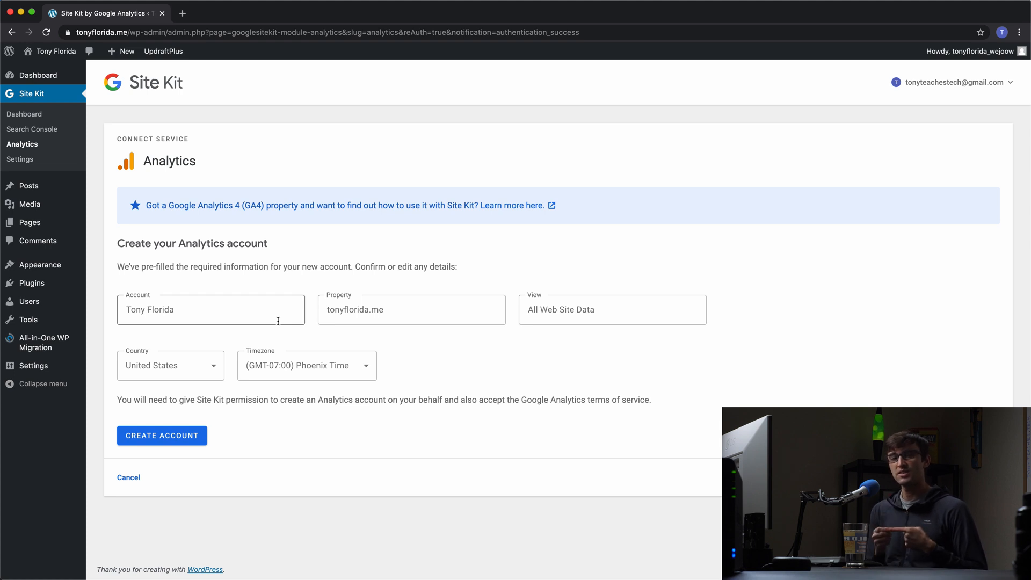
pyautogui.moveTo(270, 287)
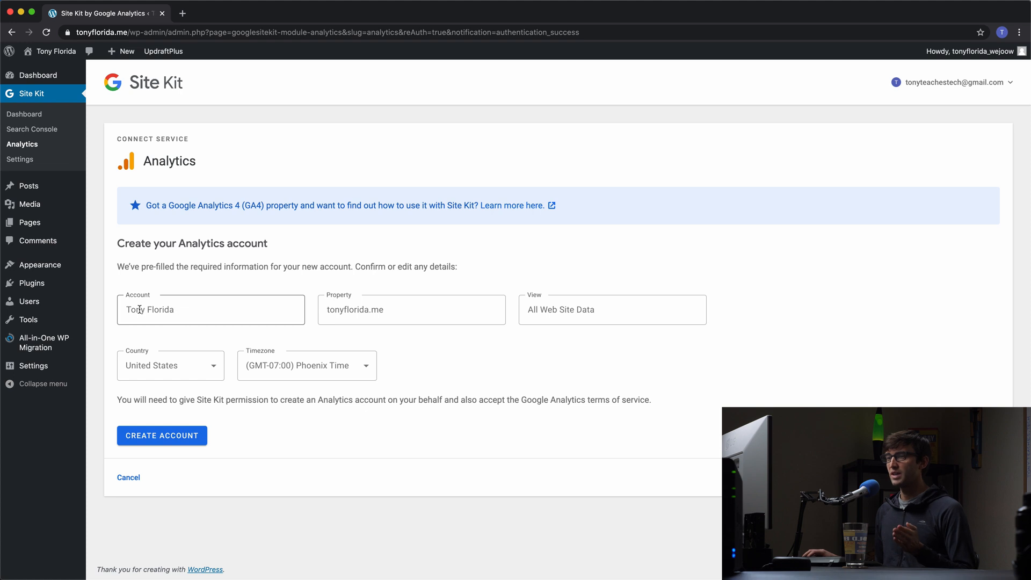
# Step: Check the prefilled Analytics account and property names, then submit Create Account
pyautogui.click(211, 310)
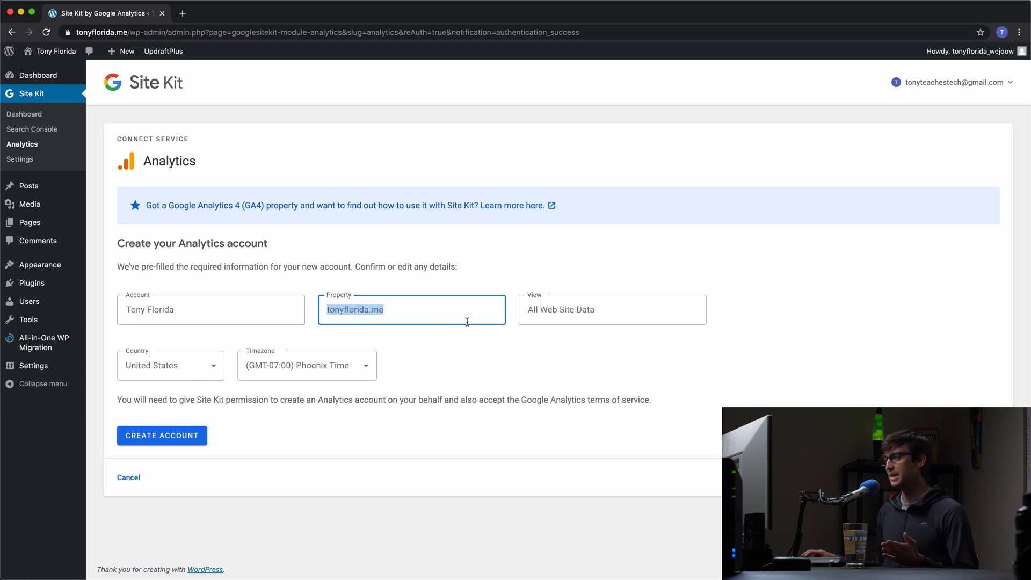
pyautogui.click(611, 309)
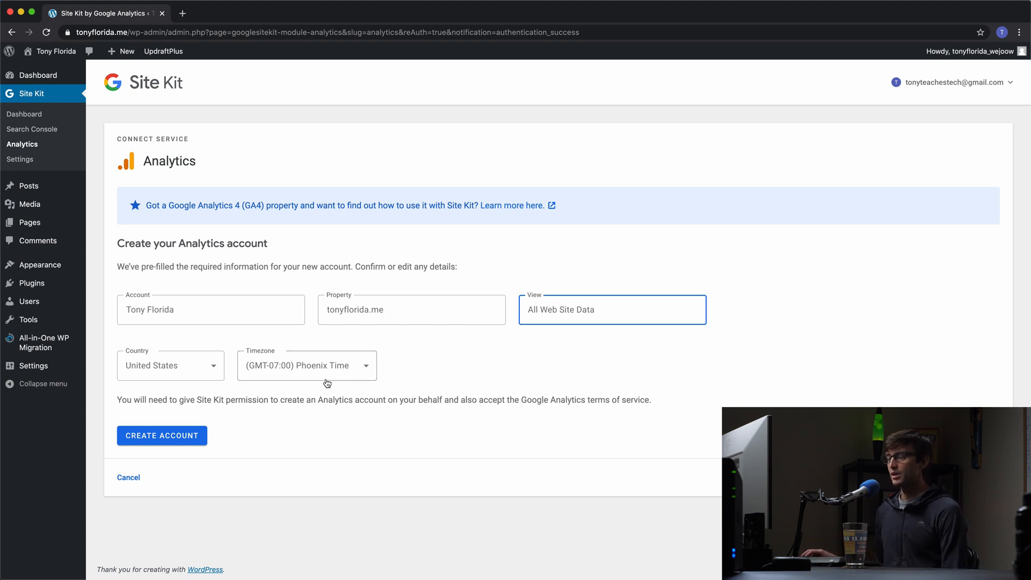
pyautogui.moveTo(155, 378)
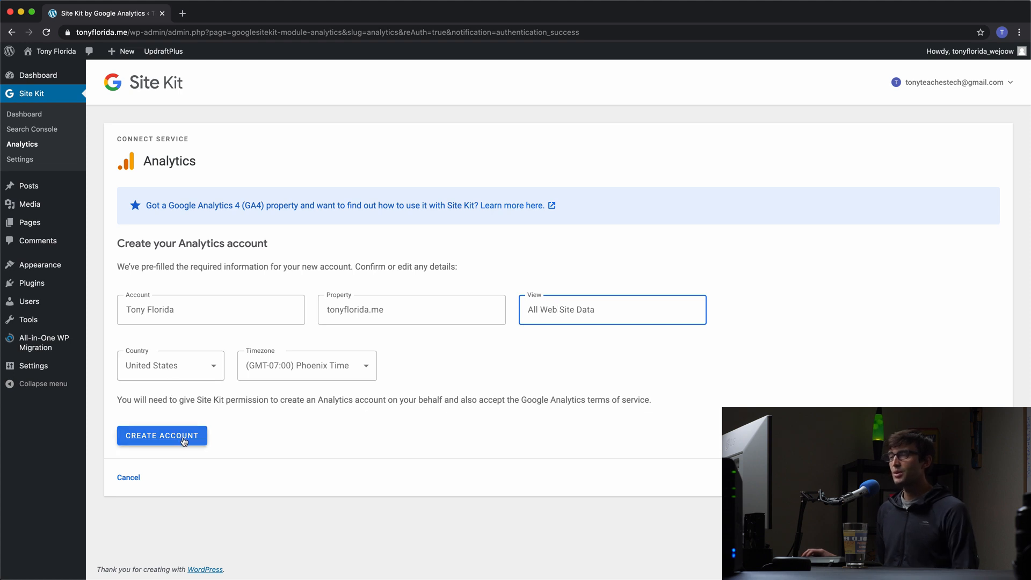
pyautogui.click(161, 435)
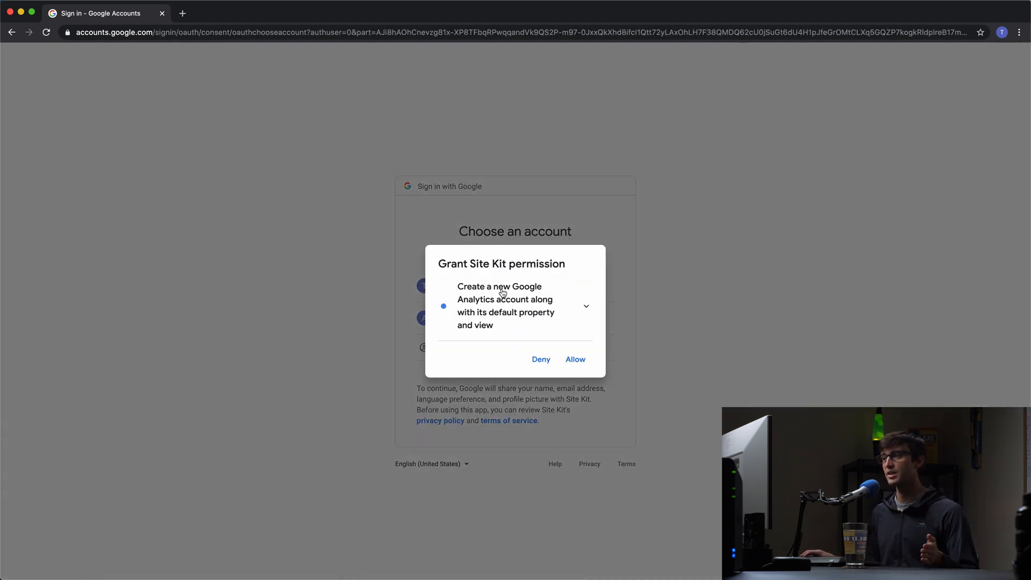
pyautogui.moveTo(587, 372)
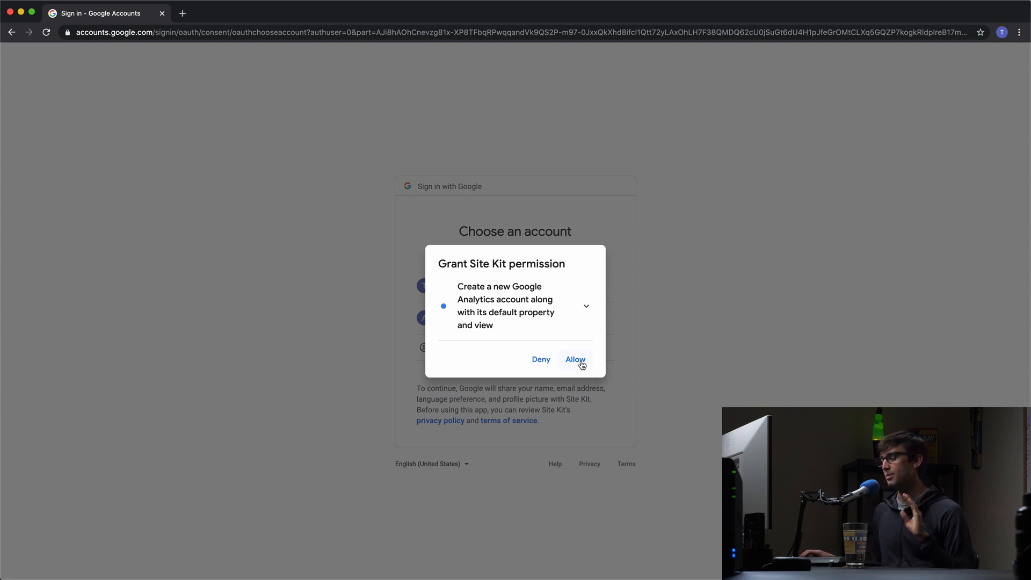
# Step: Allow Site Kit to create the Analytics account and confirm the permission choices
pyautogui.click(575, 359)
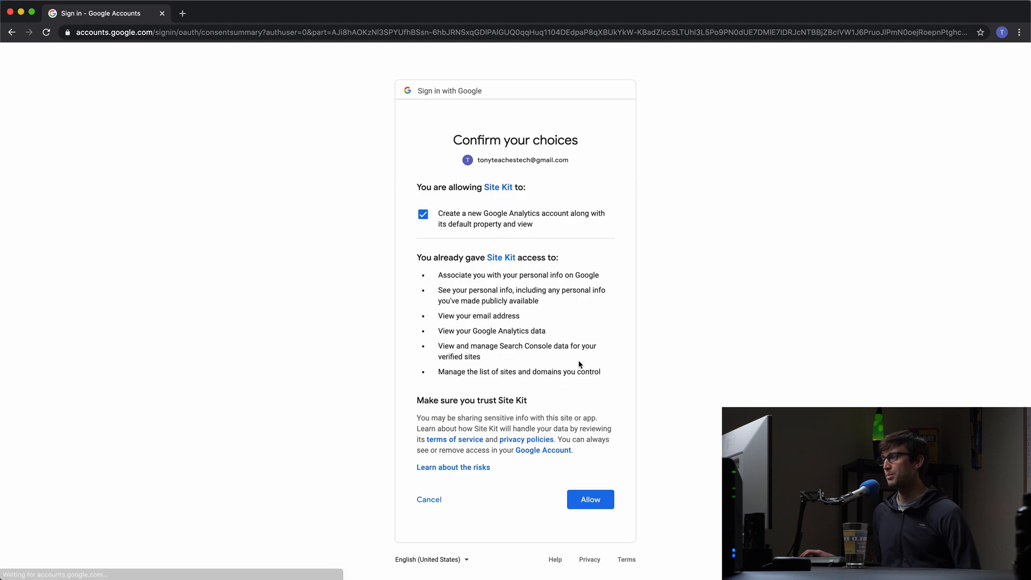
pyautogui.click(589, 499)
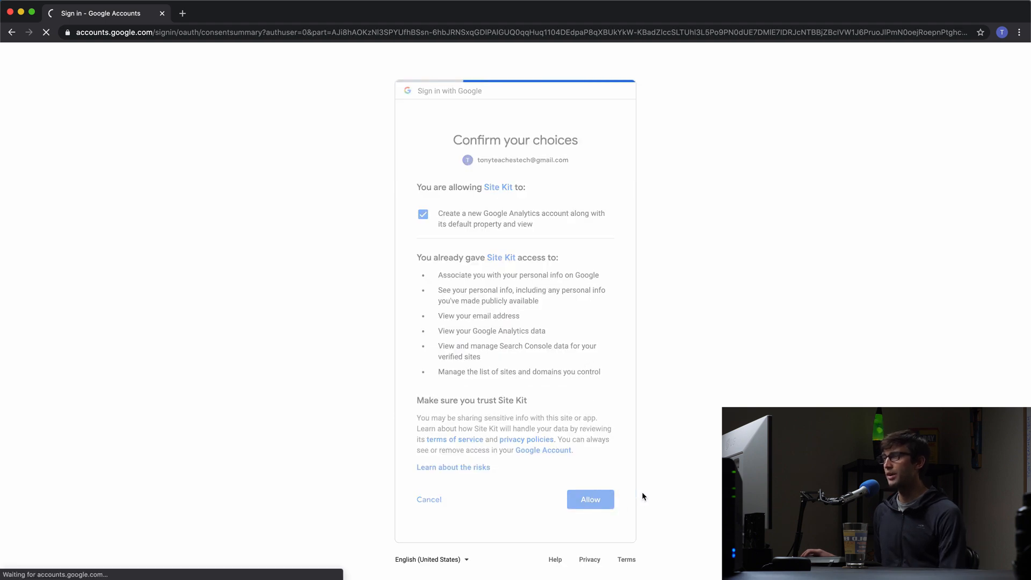
pyautogui.click(589, 499)
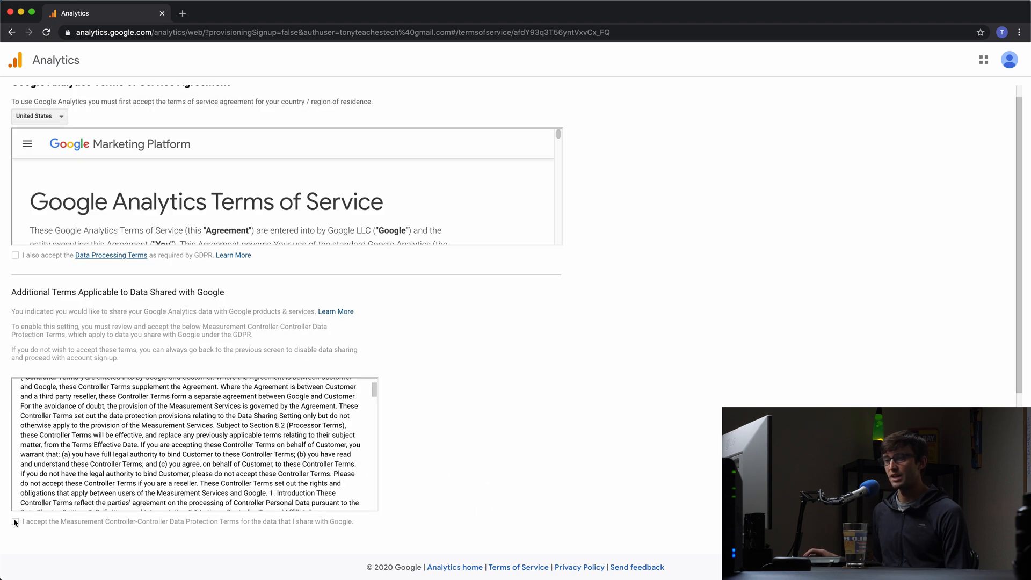
# Step: Tick the Controller-Controller Data Protection Terms checkbox and accept the Analytics terms
pyautogui.click(15, 521)
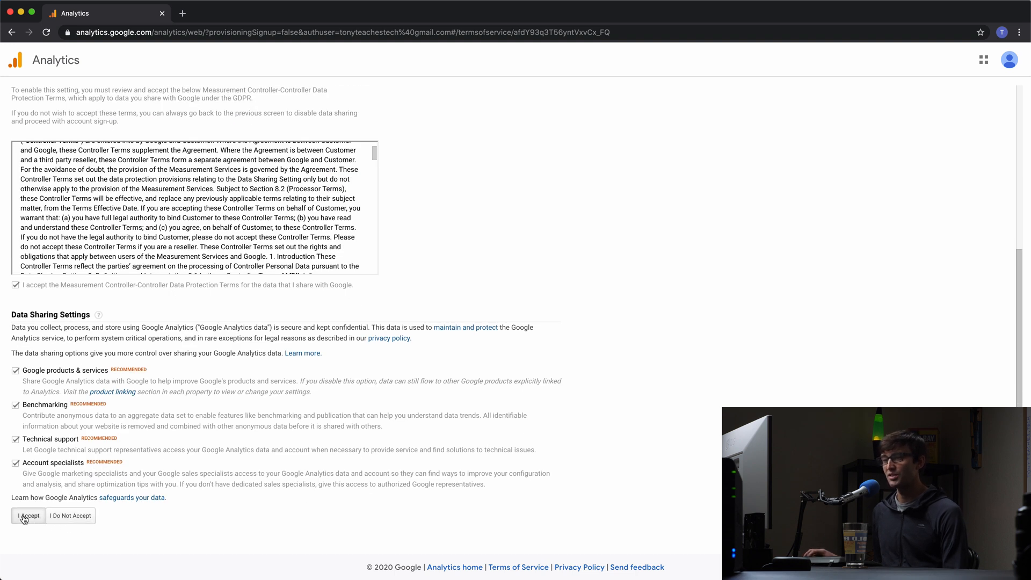
pyautogui.click(27, 516)
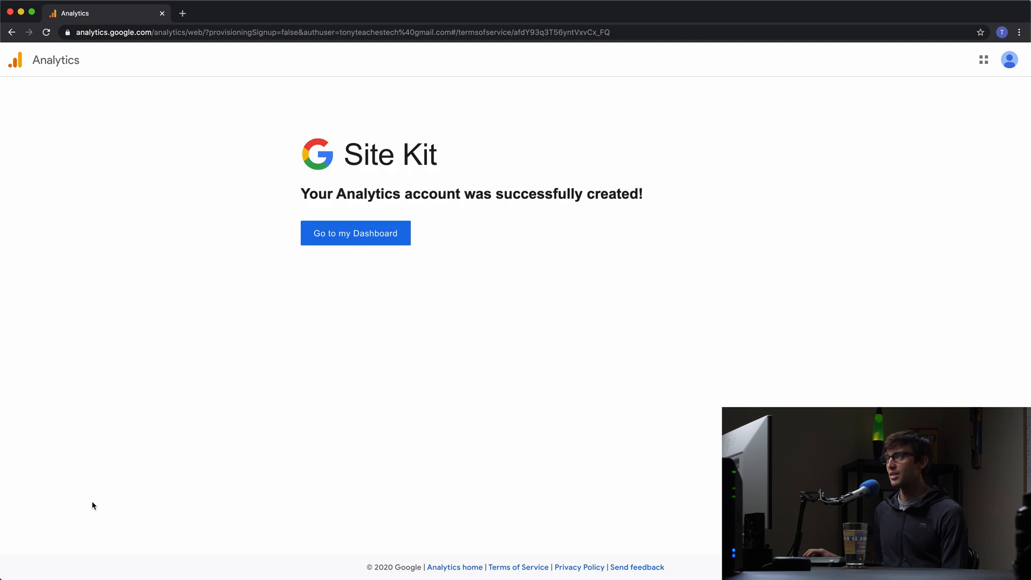
pyautogui.moveTo(355, 232)
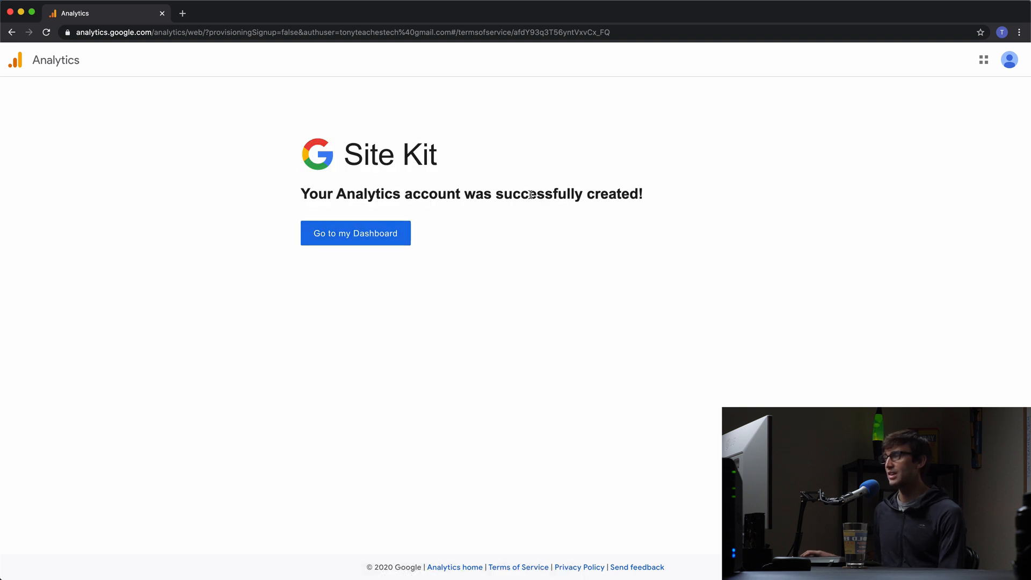
# Step: Return to the Site Kit dashboard and open a new browser tab
pyautogui.click(355, 232)
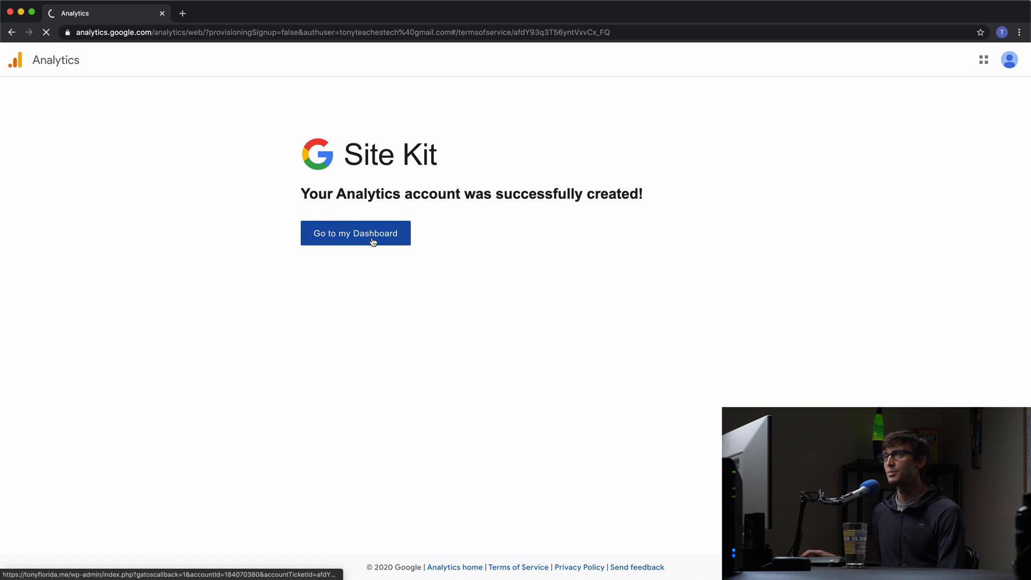
pyautogui.click(355, 233)
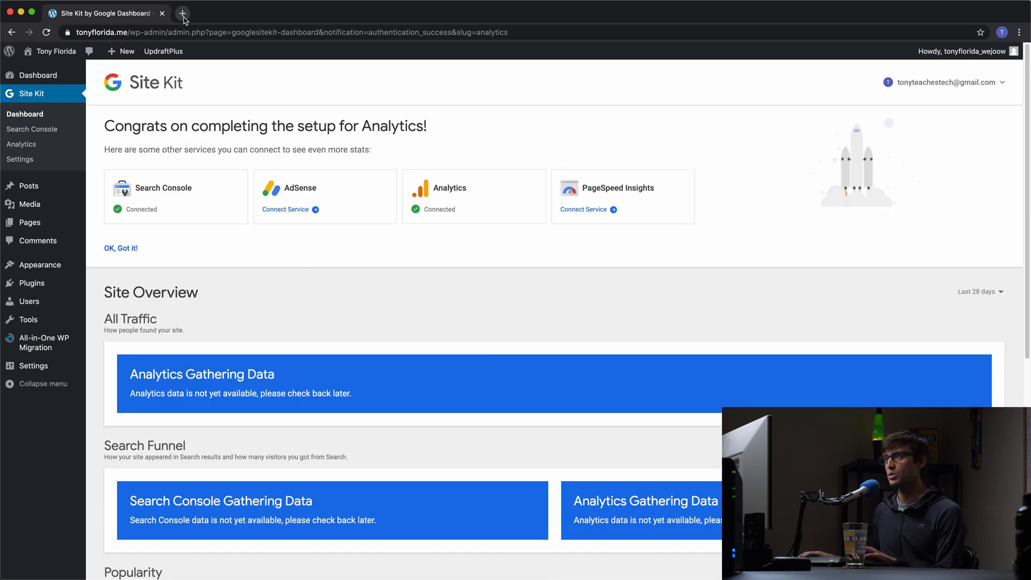
pyautogui.click(182, 13)
pyautogui.write('analytics.google.com')
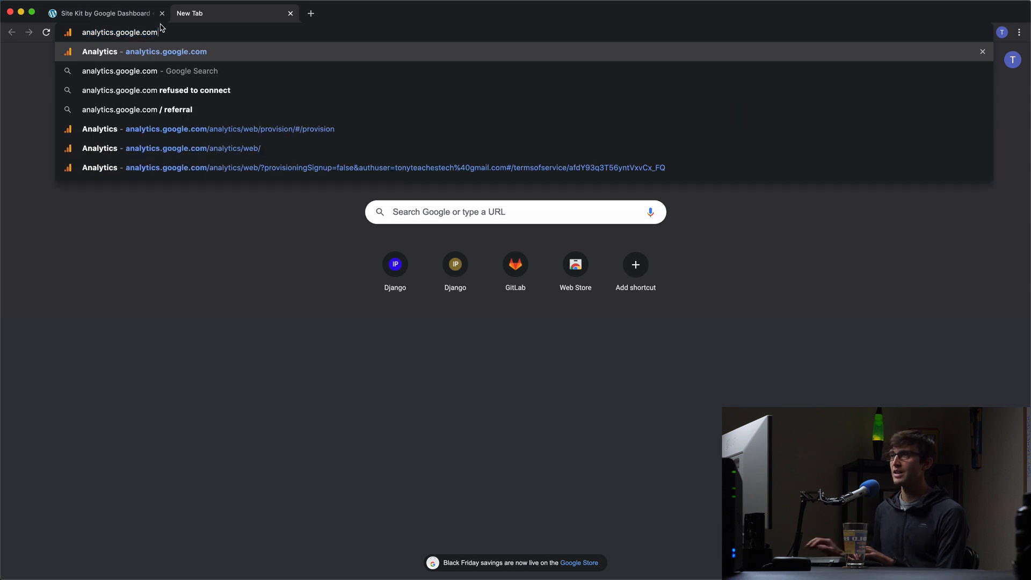
# Step: Go to analytics.google.com and expand Realtime in the left sidebar
pyautogui.click(193, 148)
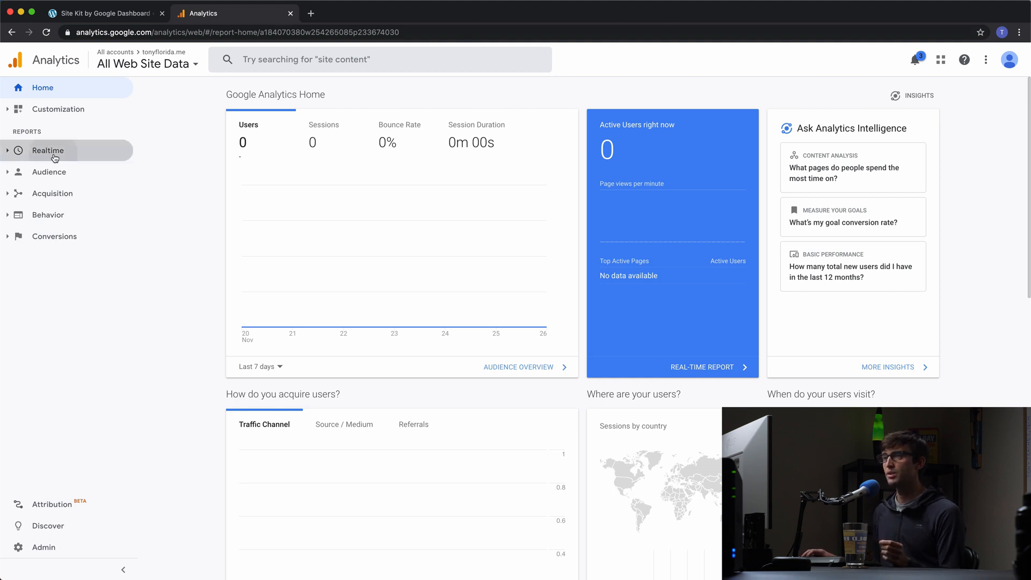
pyautogui.click(47, 150)
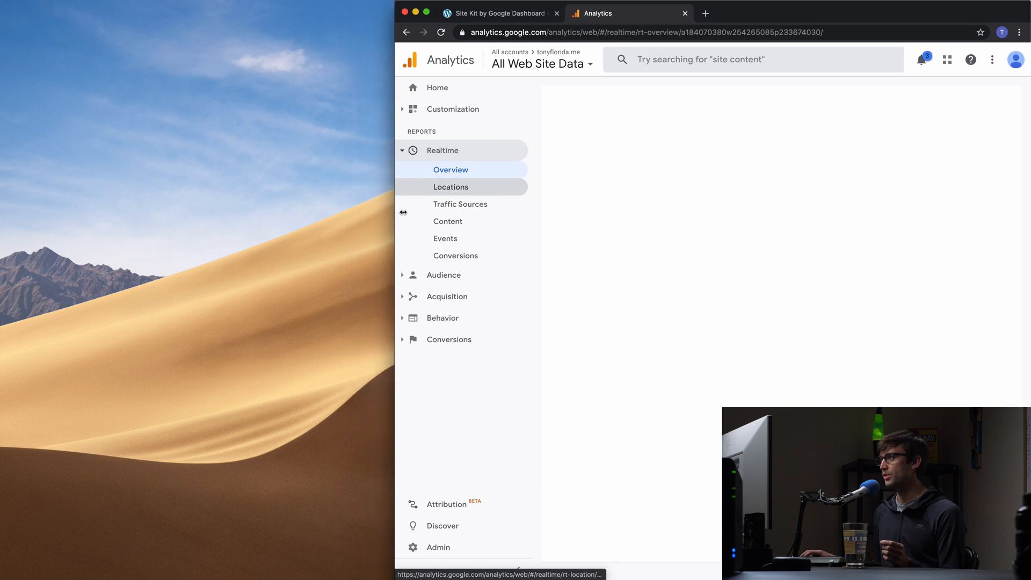
# Step: Dismiss the Analytics realtime introduction panel and the Internal error message
pyautogui.click(496, 13)
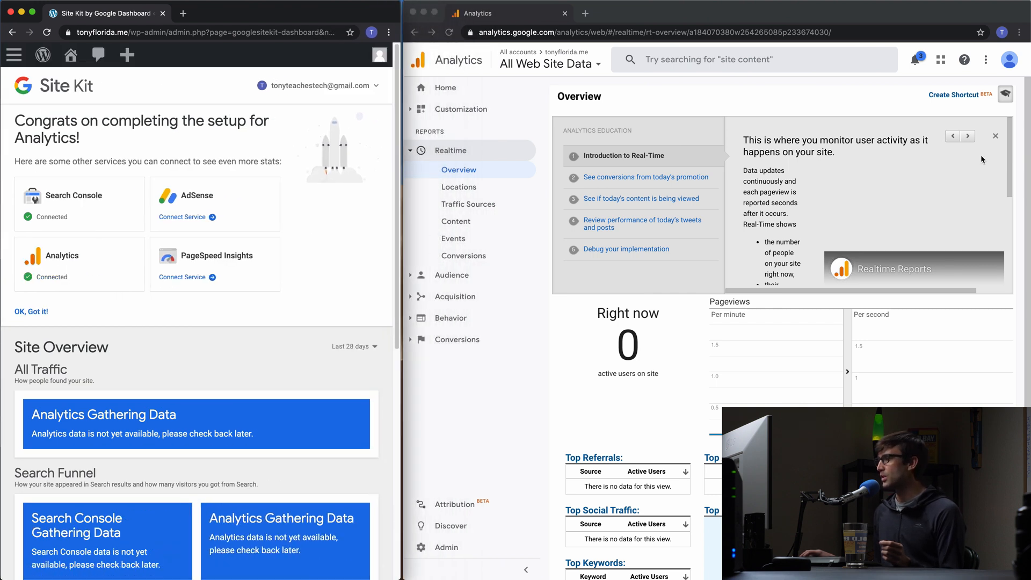
pyautogui.click(996, 135)
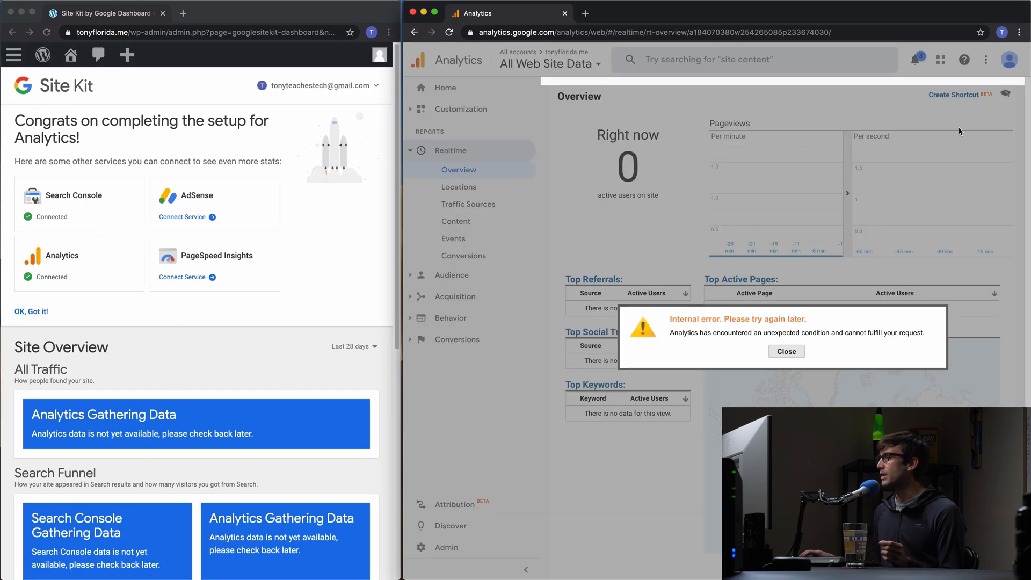
pyautogui.click(785, 350)
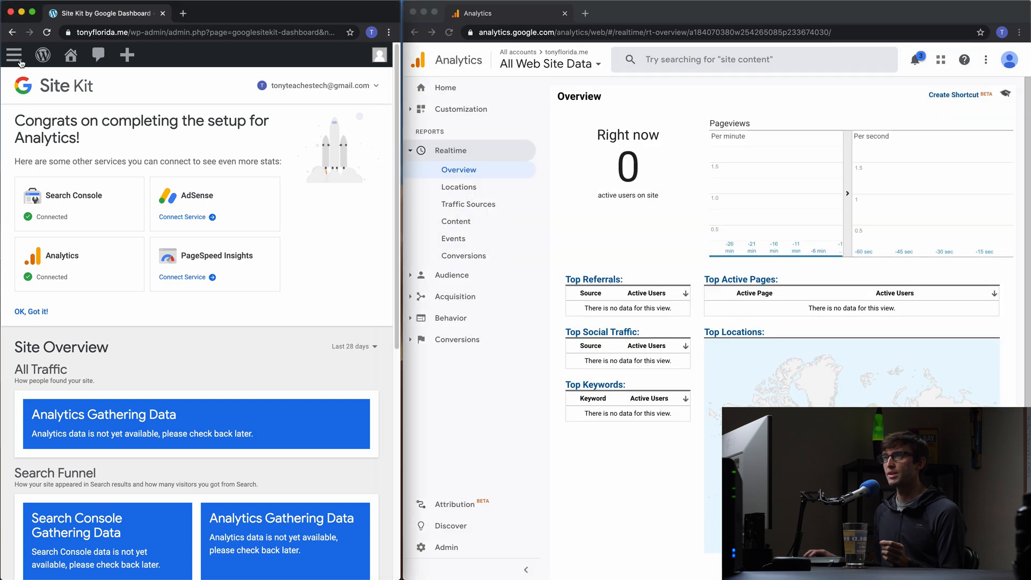
# Step: Go to the WordPress Dashboard Home and visit the live site's front page
pyautogui.click(14, 55)
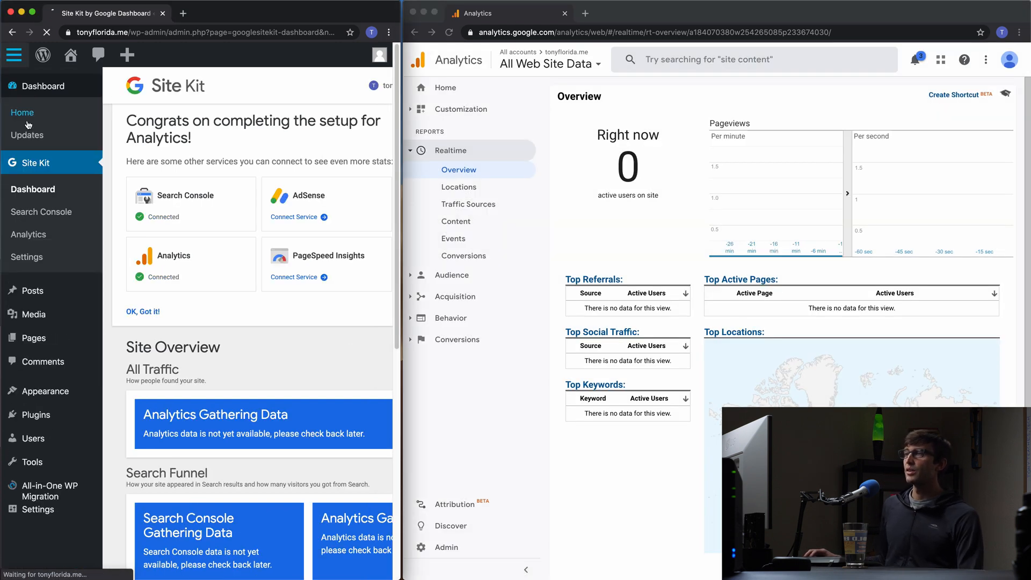
pyautogui.click(45, 85)
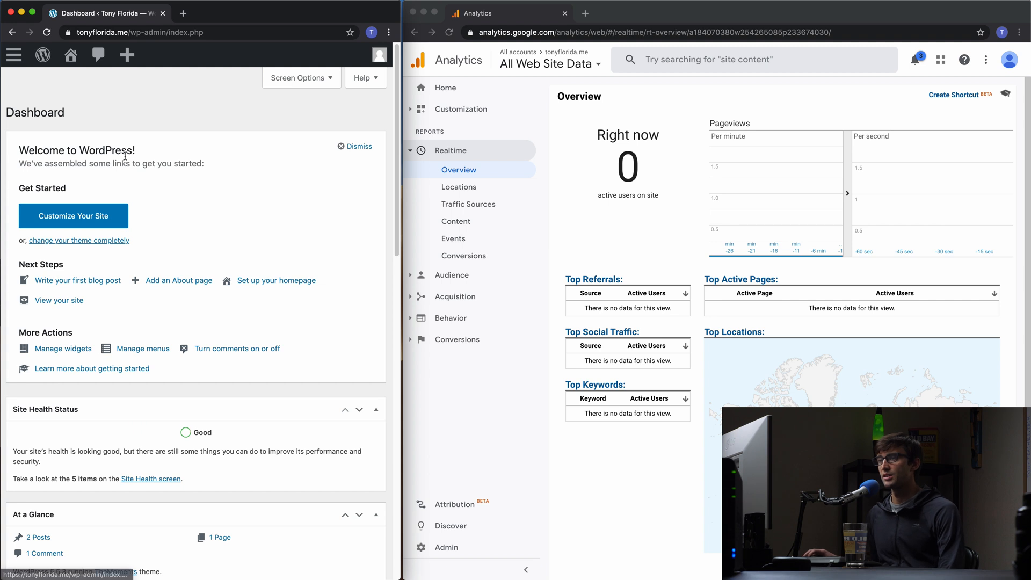
pyautogui.click(14, 55)
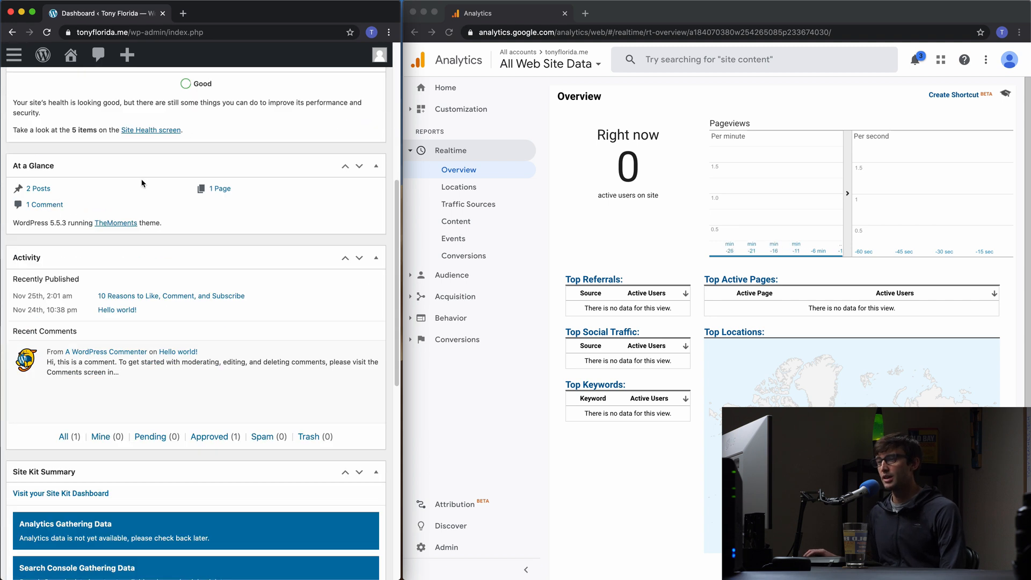
pyautogui.click(42, 55)
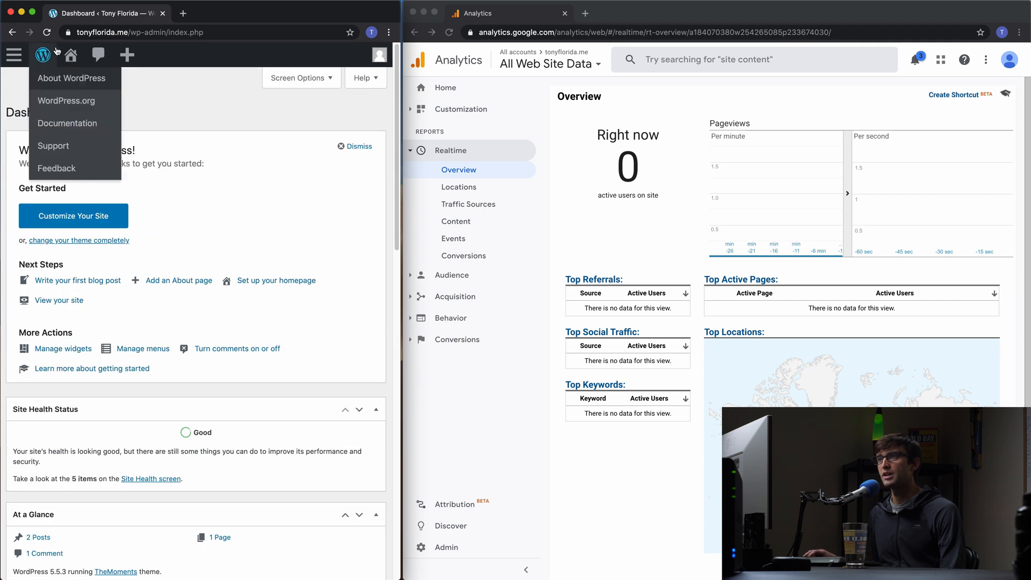
pyautogui.click(41, 54)
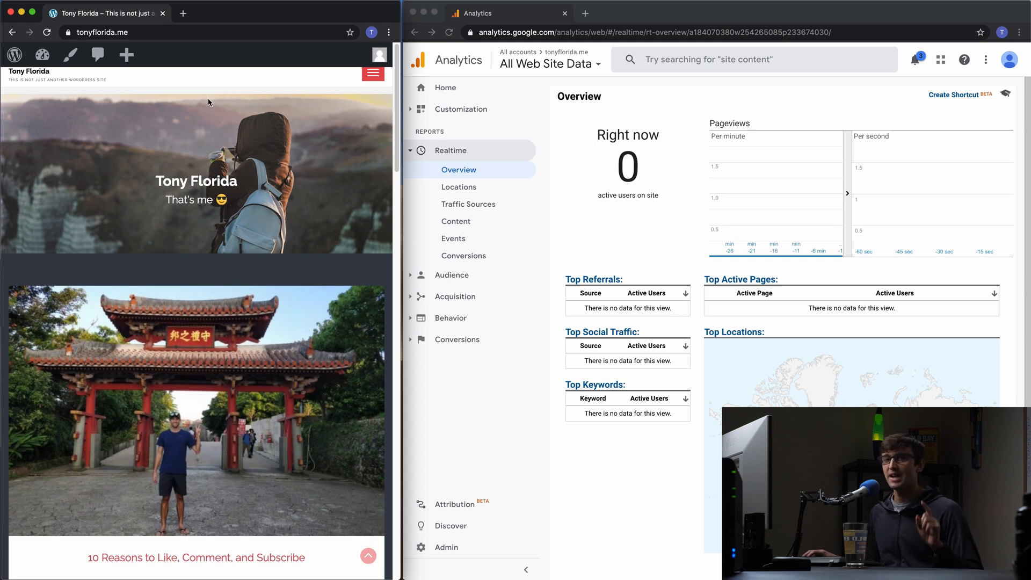
pyautogui.moveTo(215, 99)
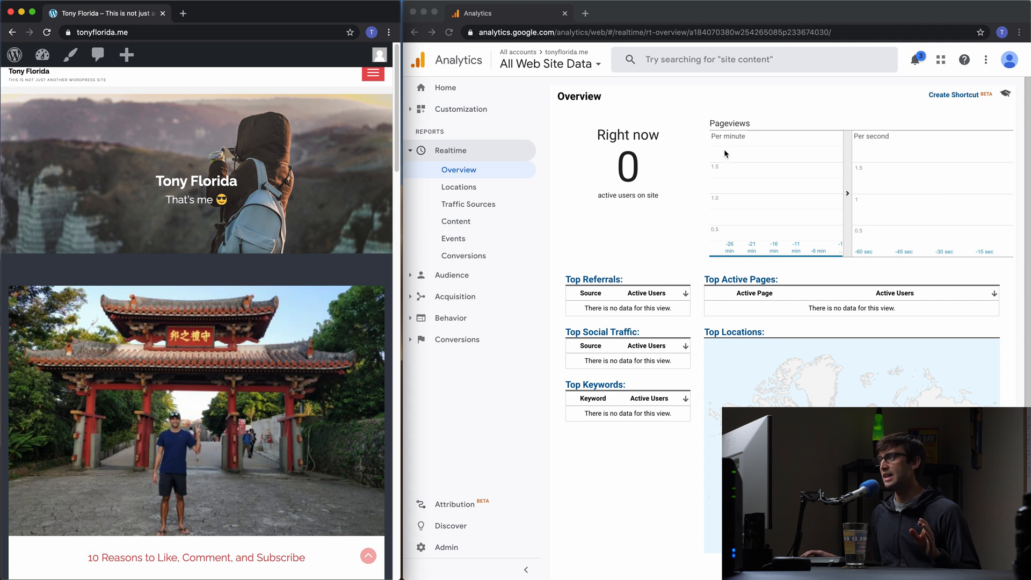
pyautogui.moveTo(691, 194)
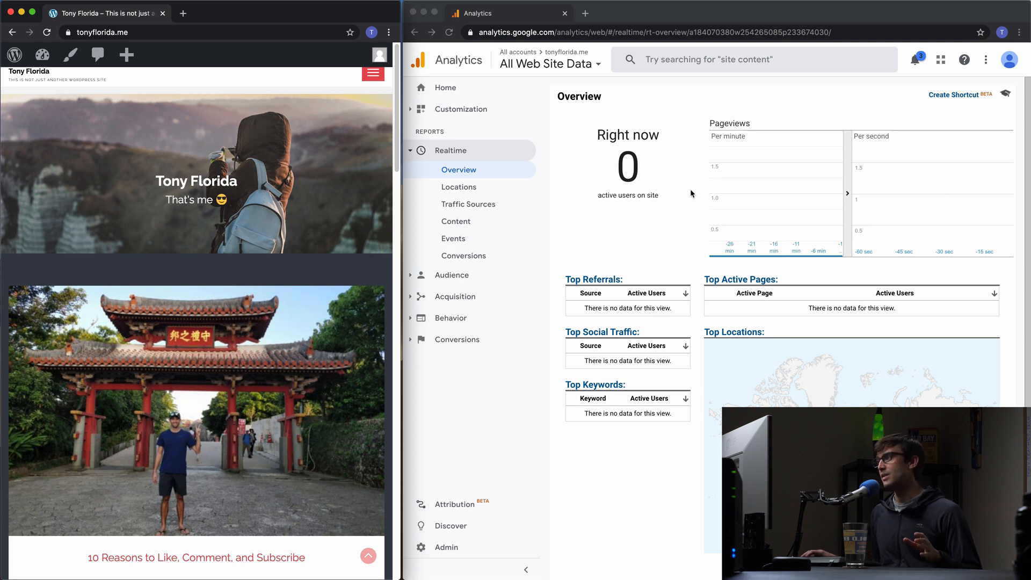
pyautogui.moveTo(365, 209)
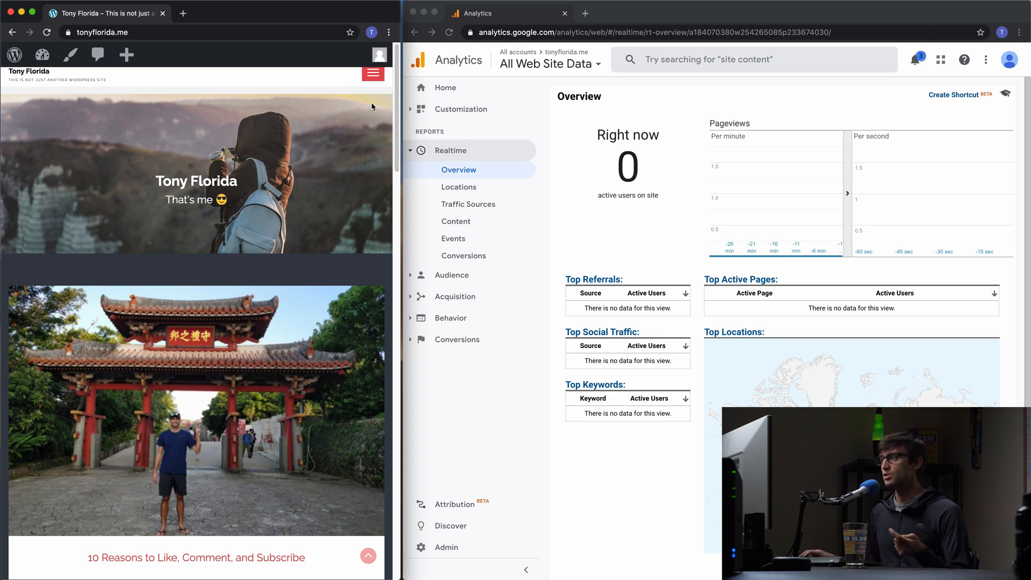
# Step: Log out of WordPress and return to the public site as a visitor
pyautogui.click(378, 55)
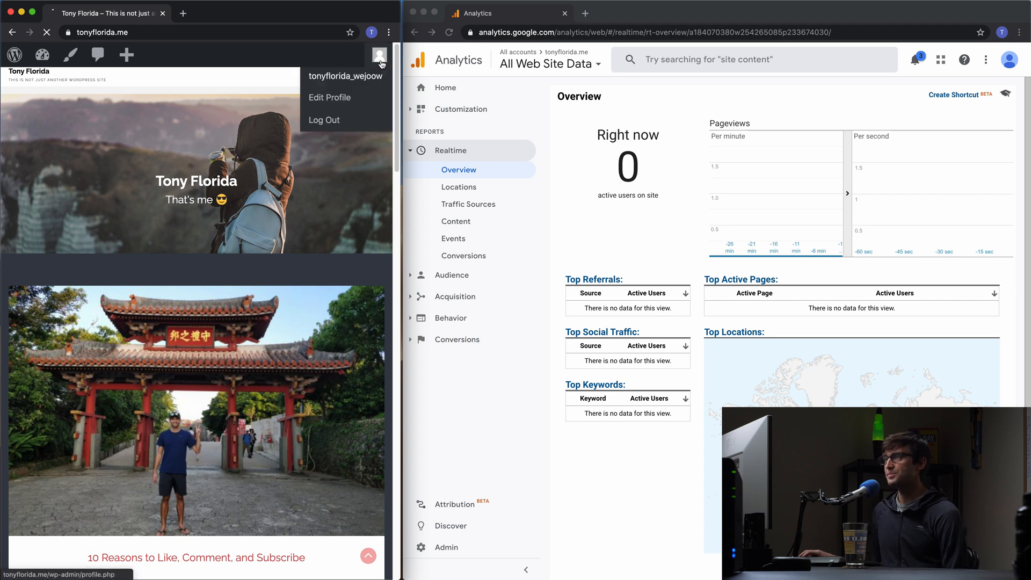
pyautogui.click(329, 97)
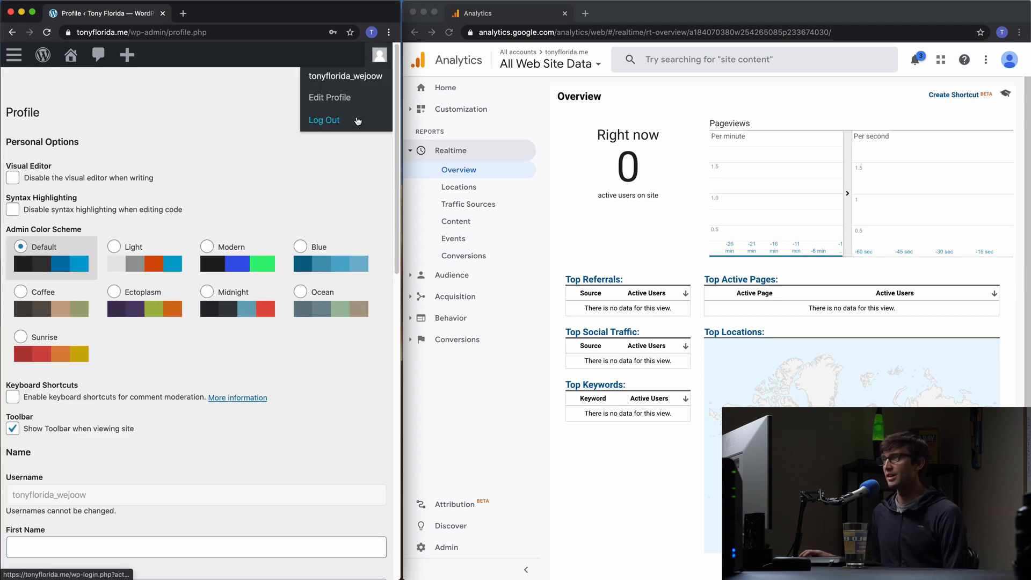
pyautogui.click(323, 120)
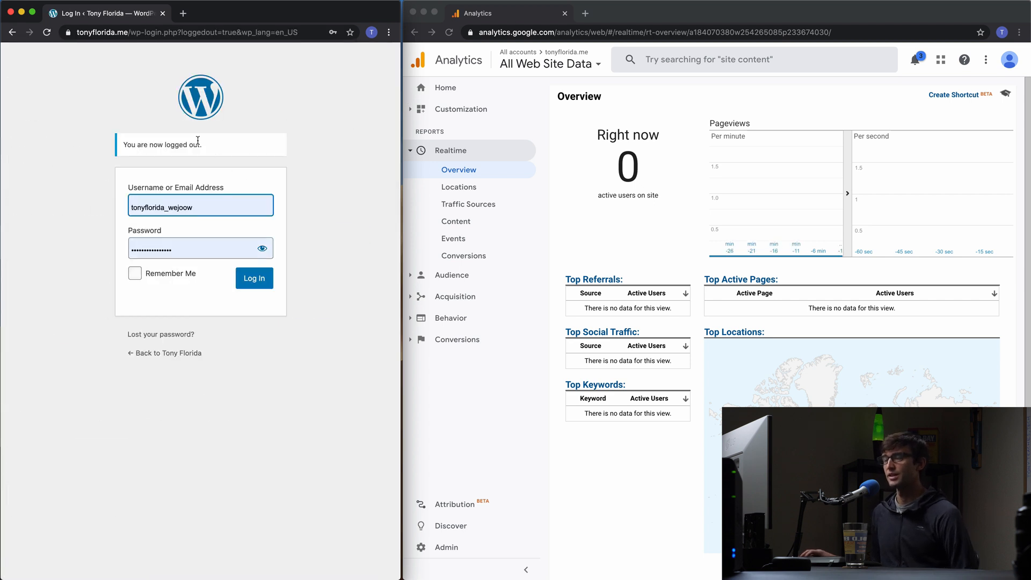
pyautogui.click(184, 33)
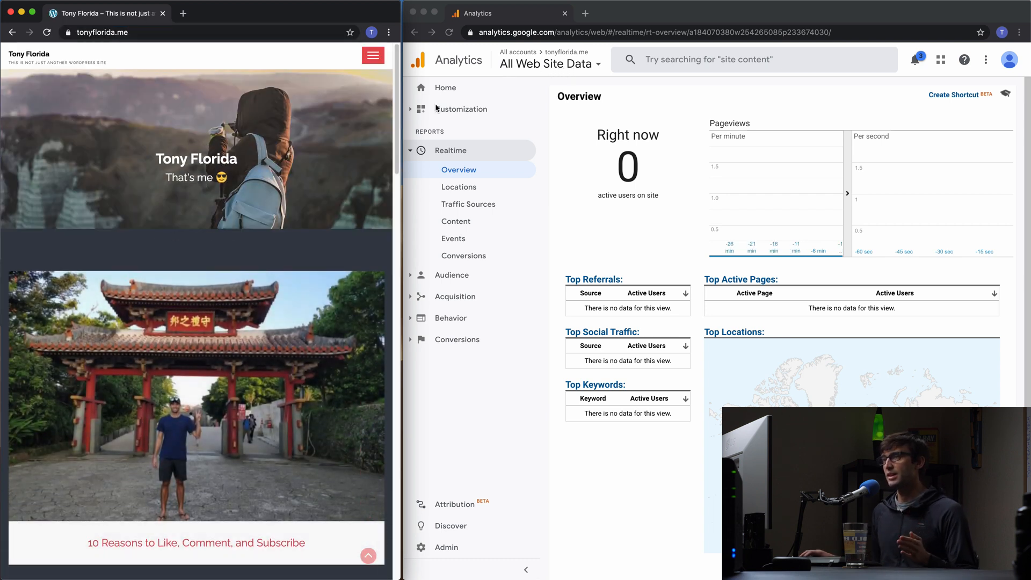
# Step: Watch Realtime register one active user, then view Realtime Locations showing the United States
pyautogui.scroll(-3)
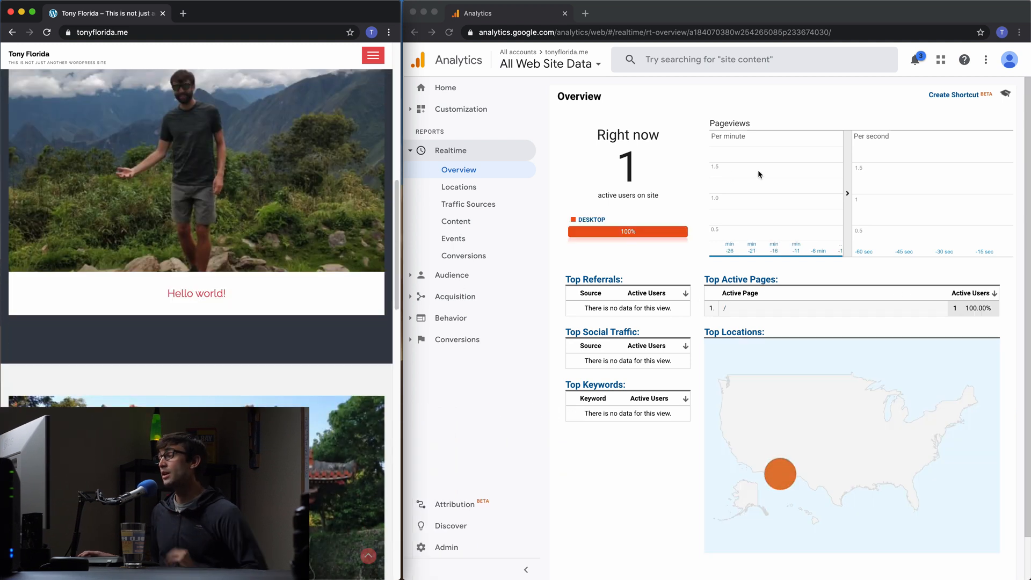
pyautogui.moveTo(760, 190)
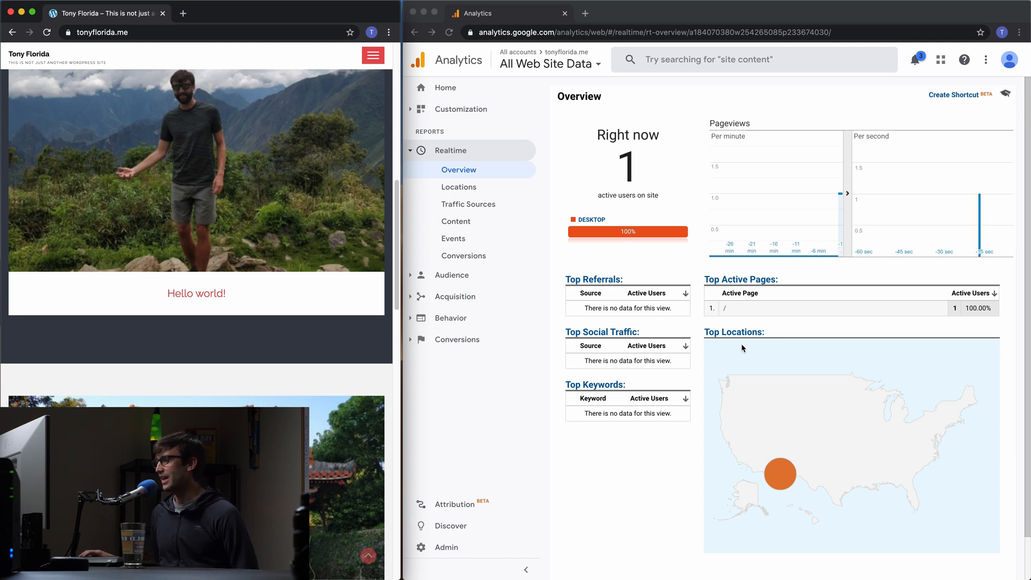
pyautogui.moveTo(783, 474)
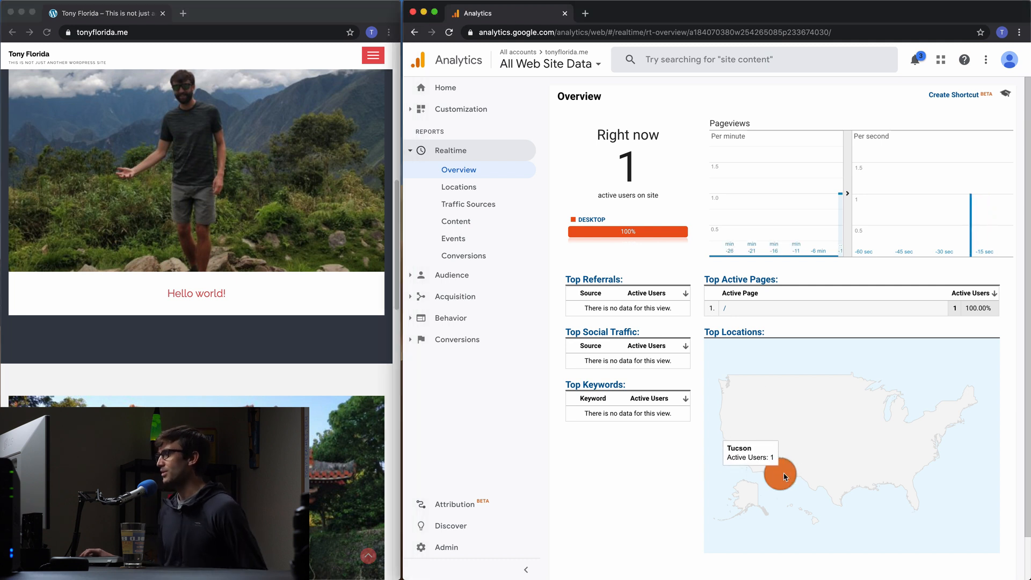
pyautogui.moveTo(771, 472)
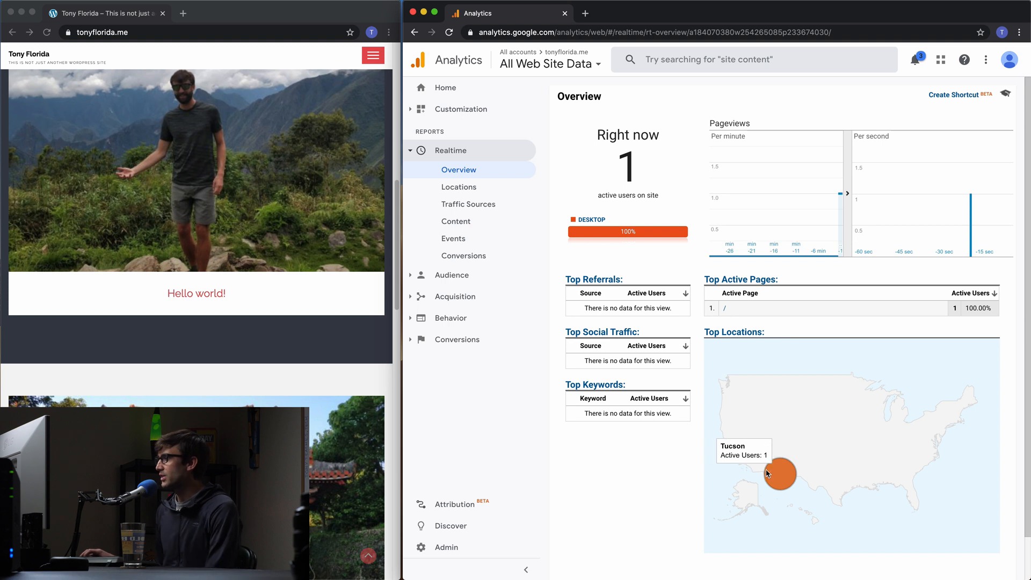
pyautogui.moveTo(855, 245)
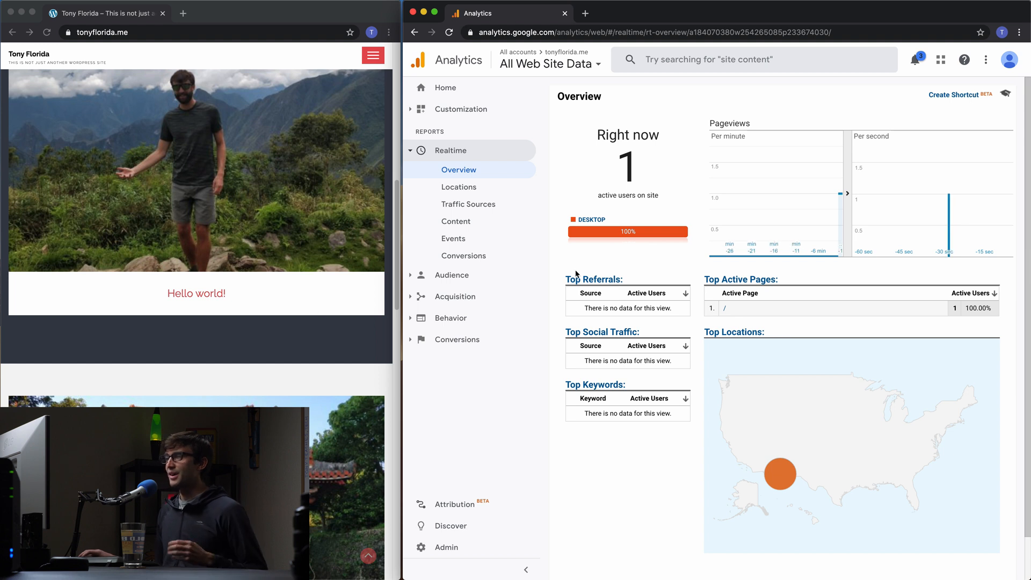
pyautogui.scroll(-3)
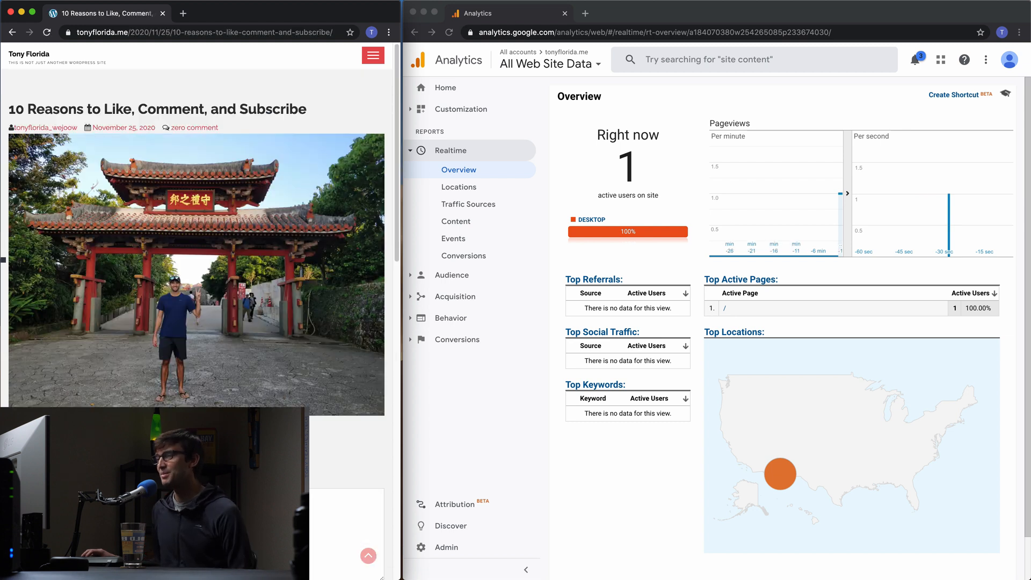
pyautogui.scroll(-3)
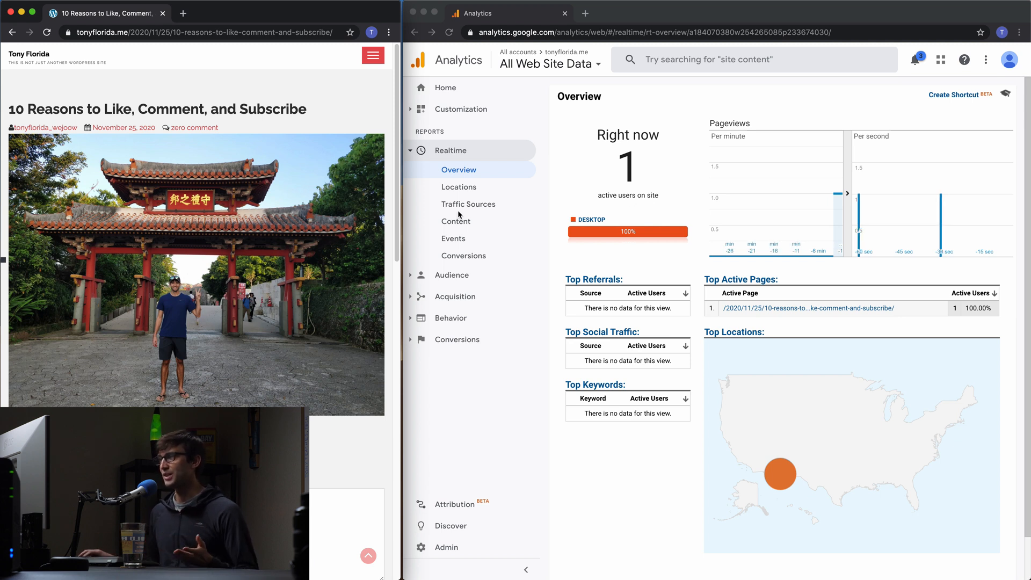
pyautogui.click(459, 187)
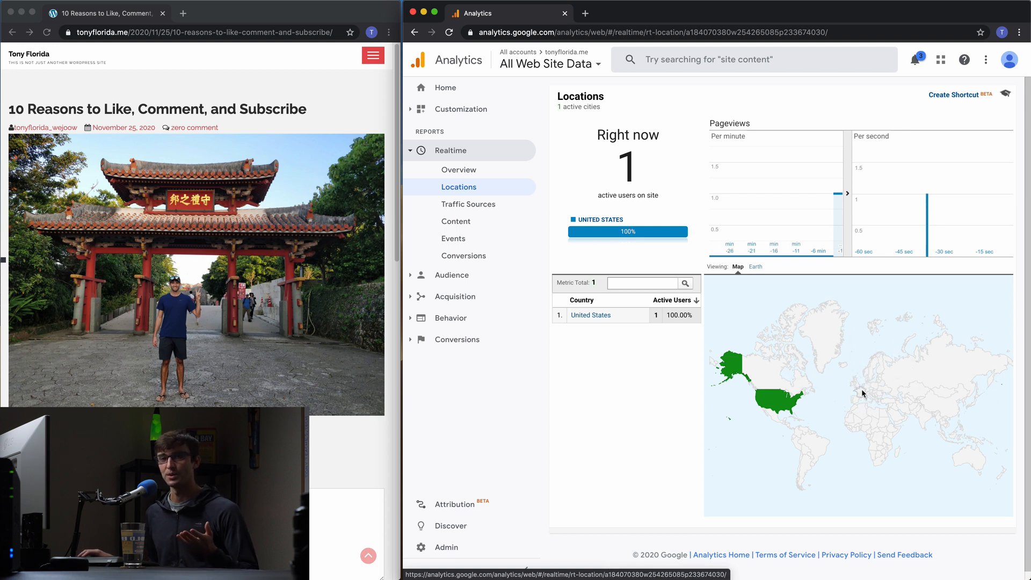
pyautogui.moveTo(846, 370)
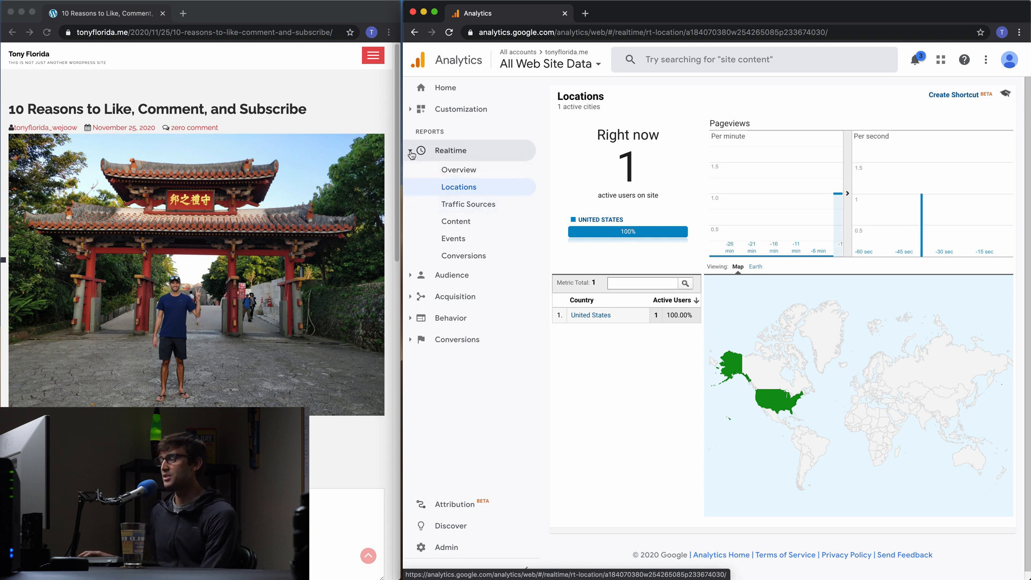
pyautogui.click(452, 150)
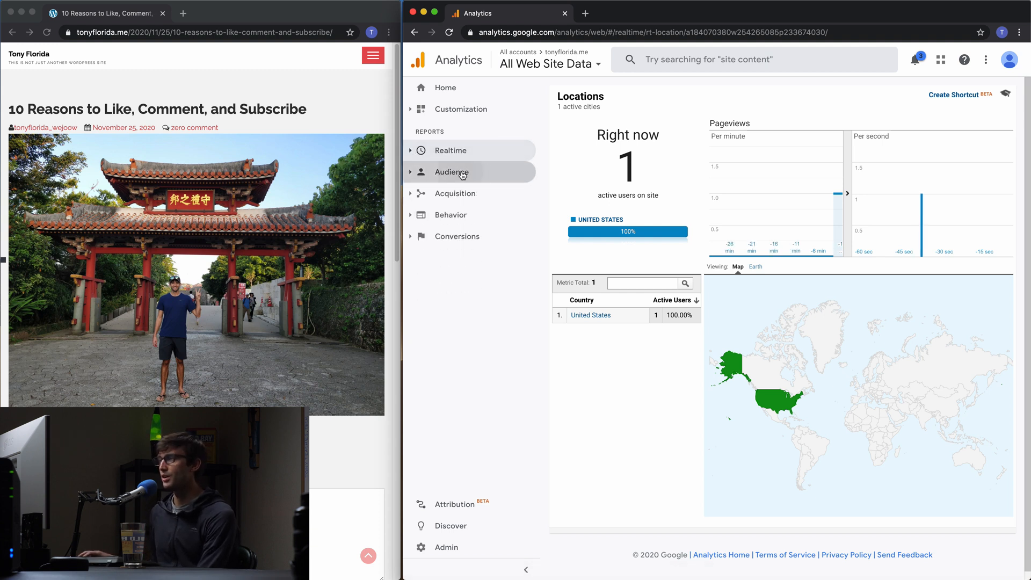
# Step: Review the Audience Overview metrics (zero users), then expand the Technology and Mobile sidebar groups
pyautogui.click(451, 172)
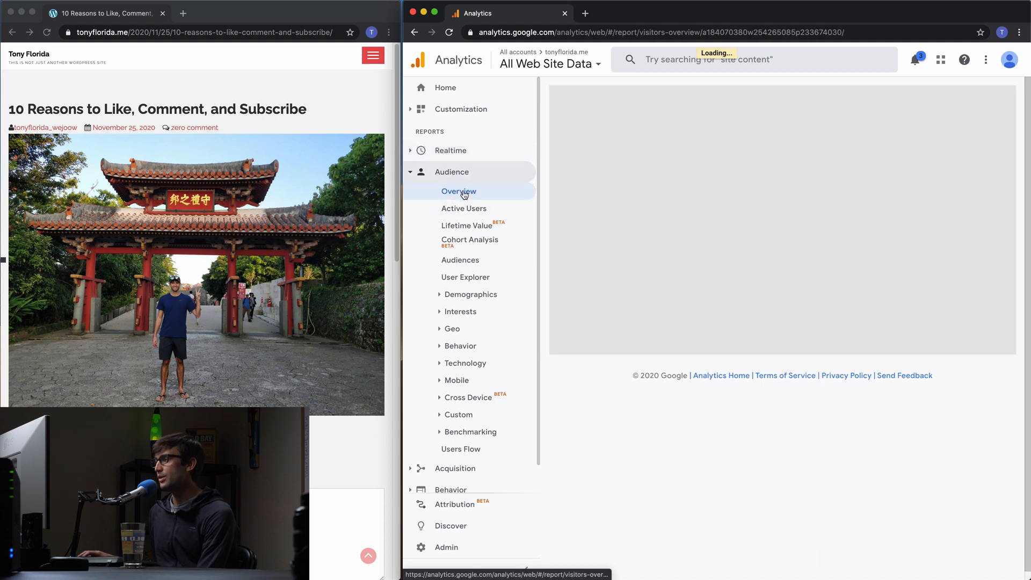
pyautogui.click(458, 190)
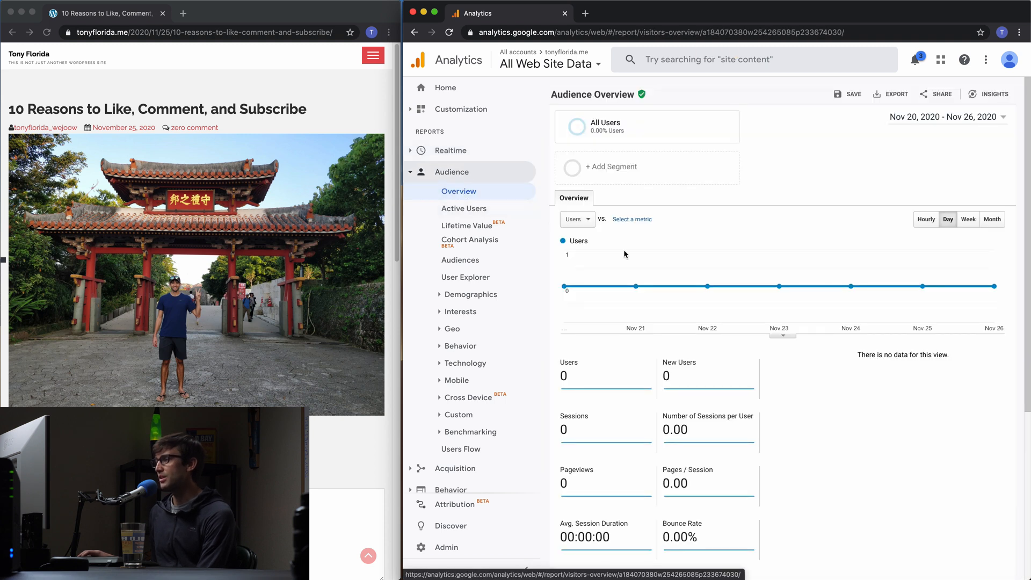
pyautogui.moveTo(635, 252)
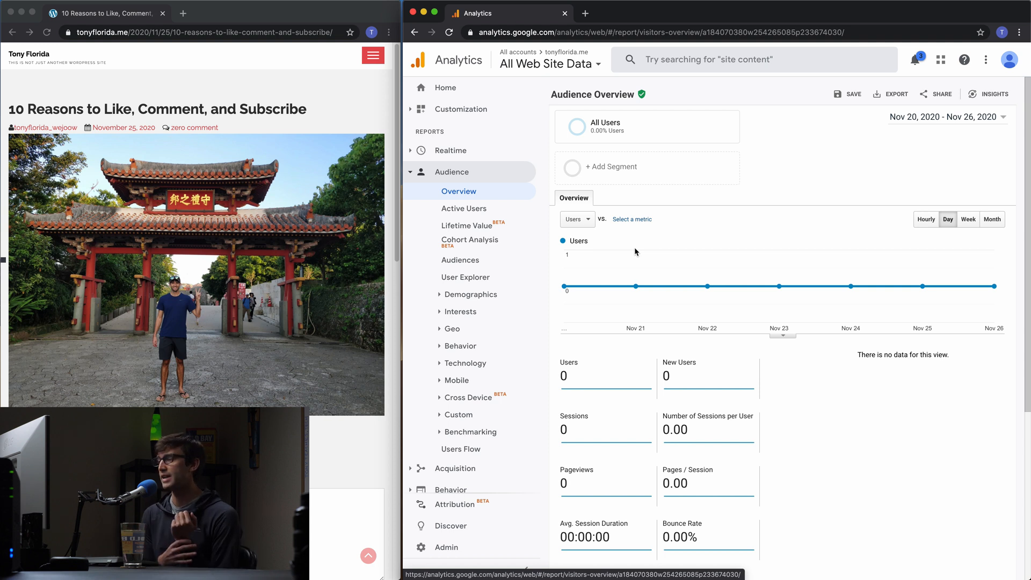
pyautogui.scroll(-3)
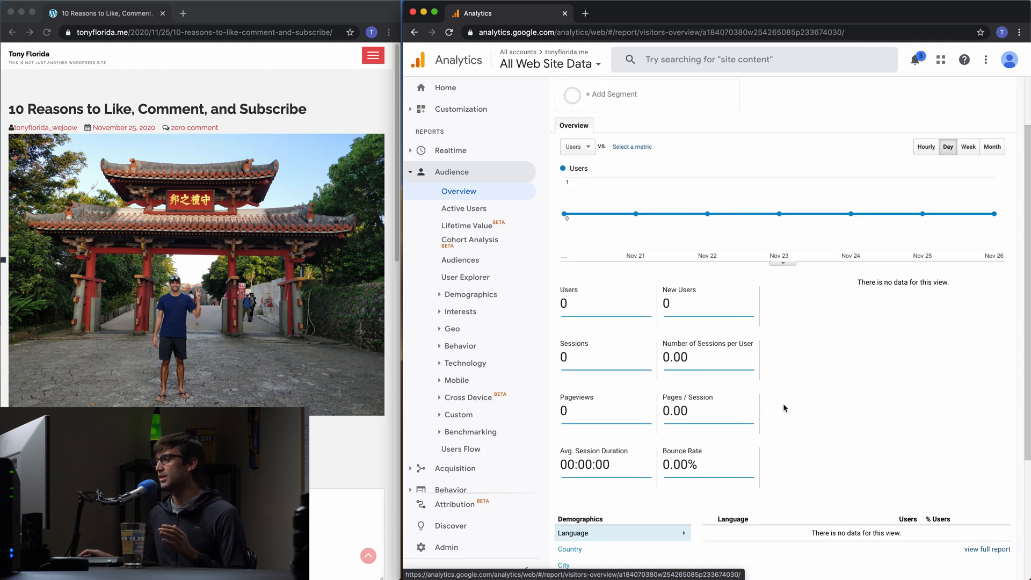
pyautogui.scroll(-3)
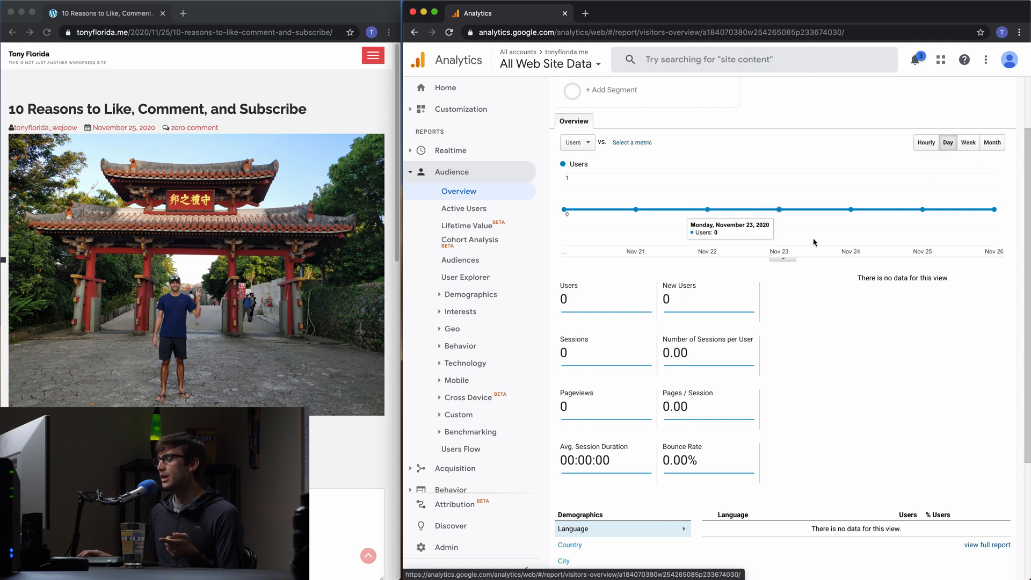
pyautogui.moveTo(626, 347)
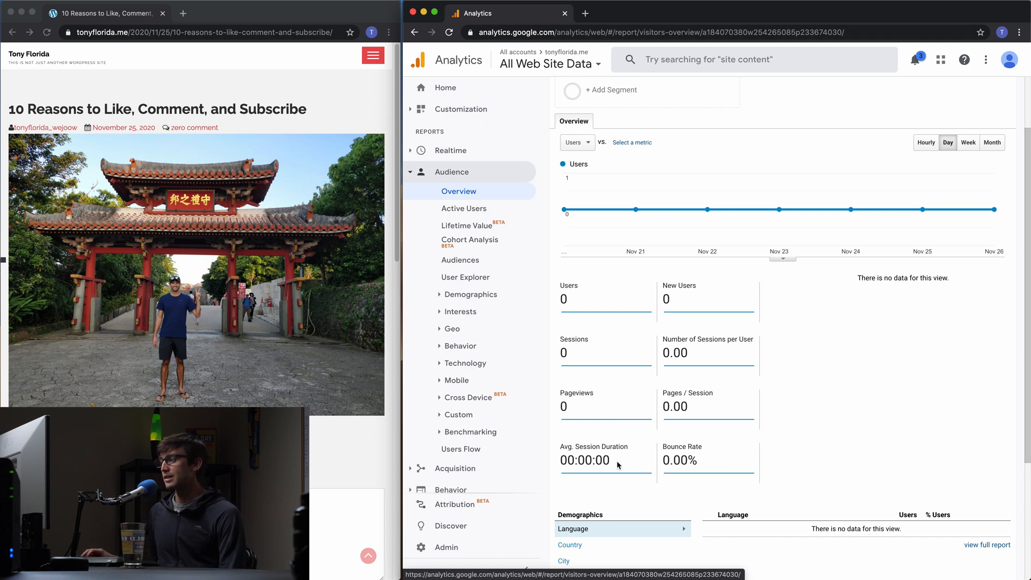
pyautogui.scroll(-3)
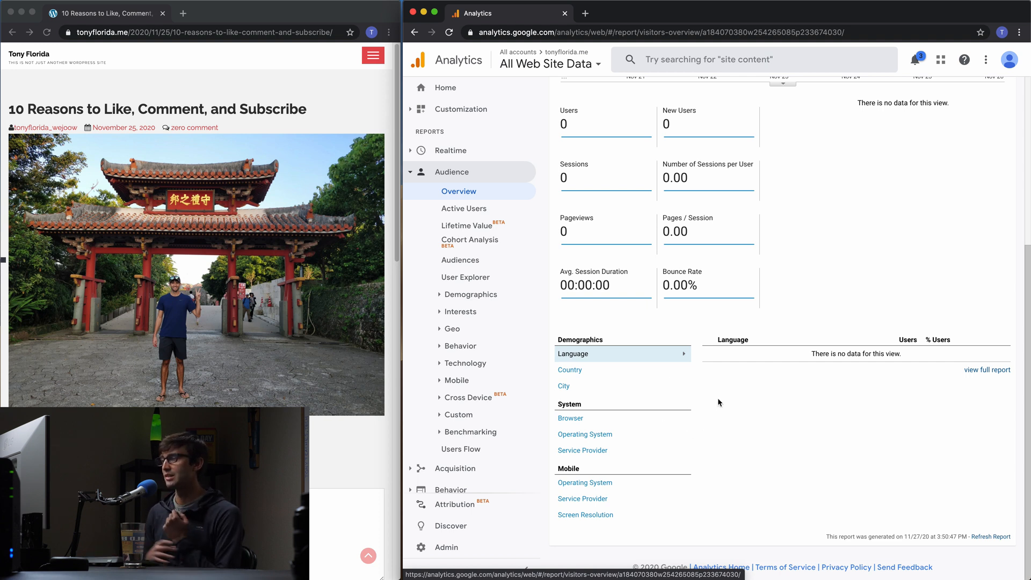
pyautogui.click(452, 328)
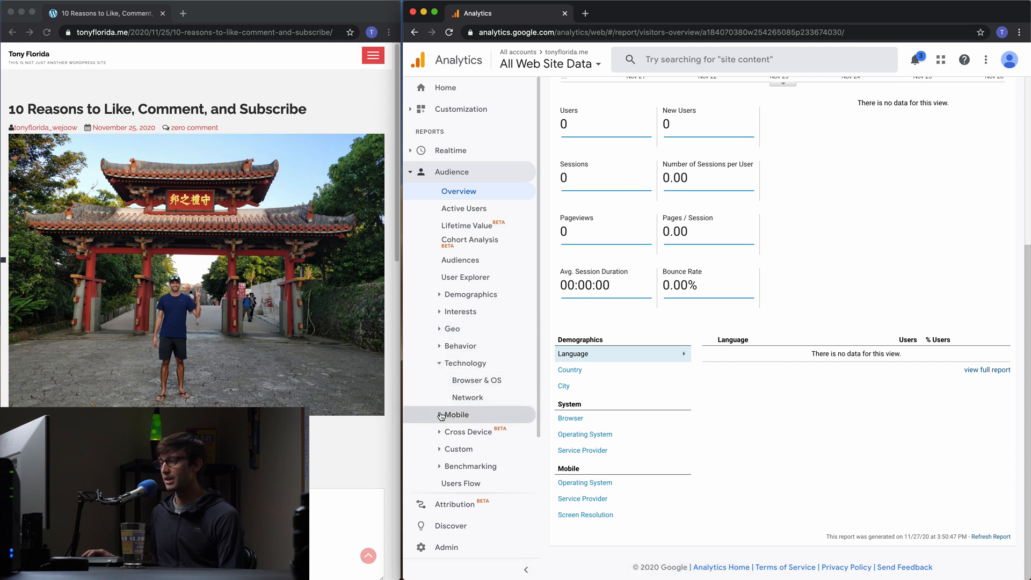
pyautogui.click(455, 415)
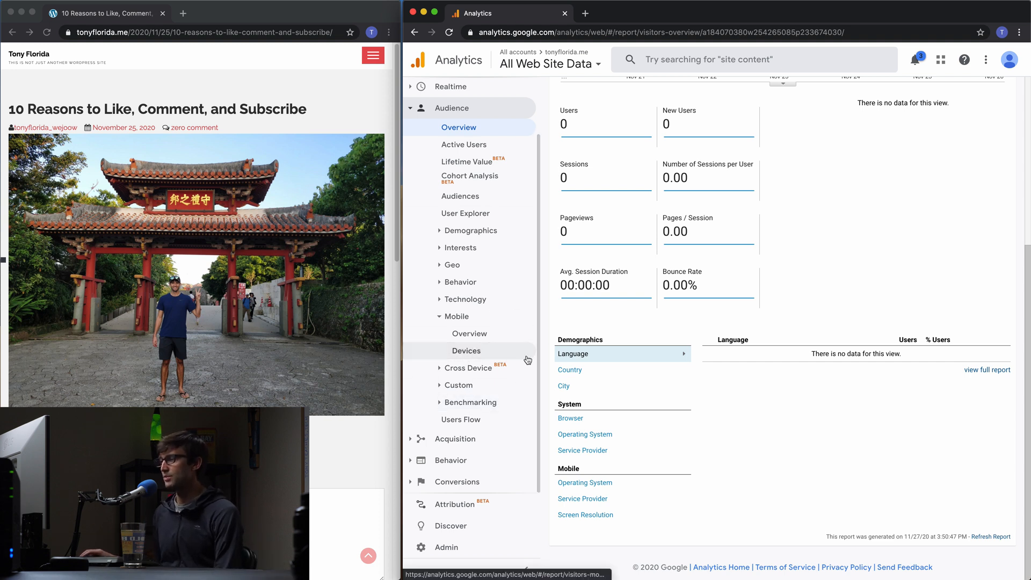
pyautogui.moveTo(456, 439)
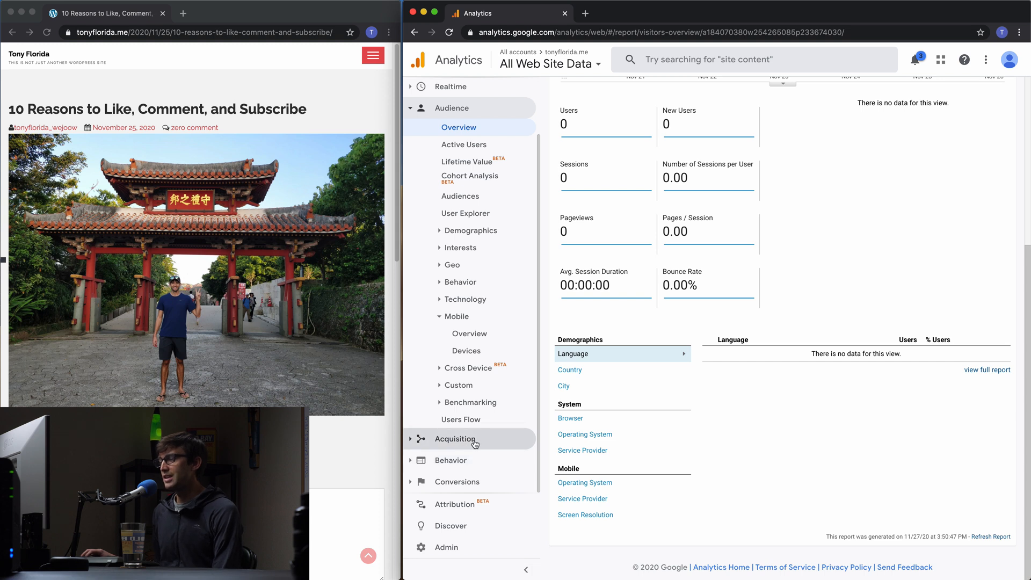
# Step: Expand Acquisition in the sidebar and view its Overview report, which has no data yet
pyautogui.click(456, 439)
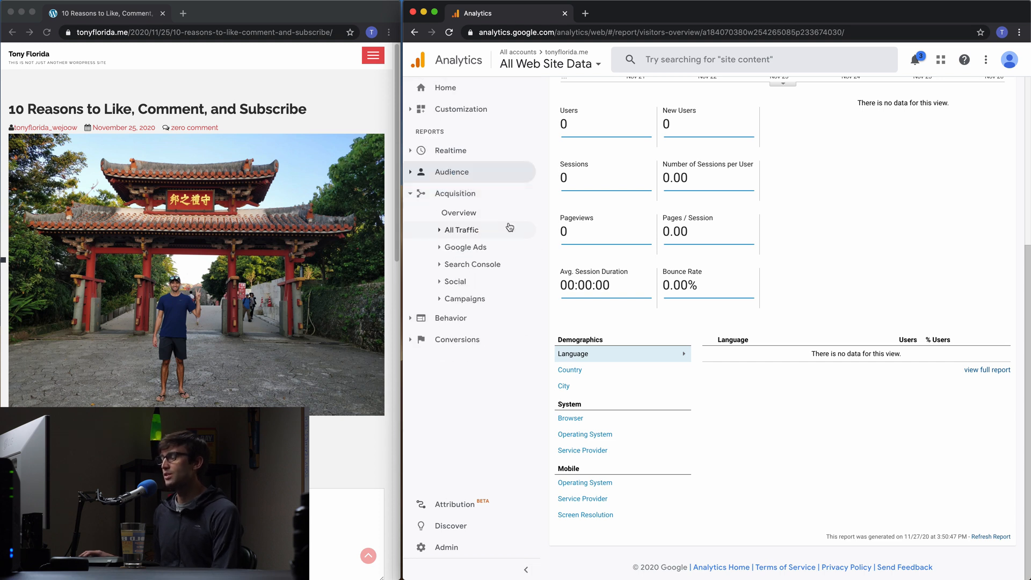
pyautogui.click(458, 212)
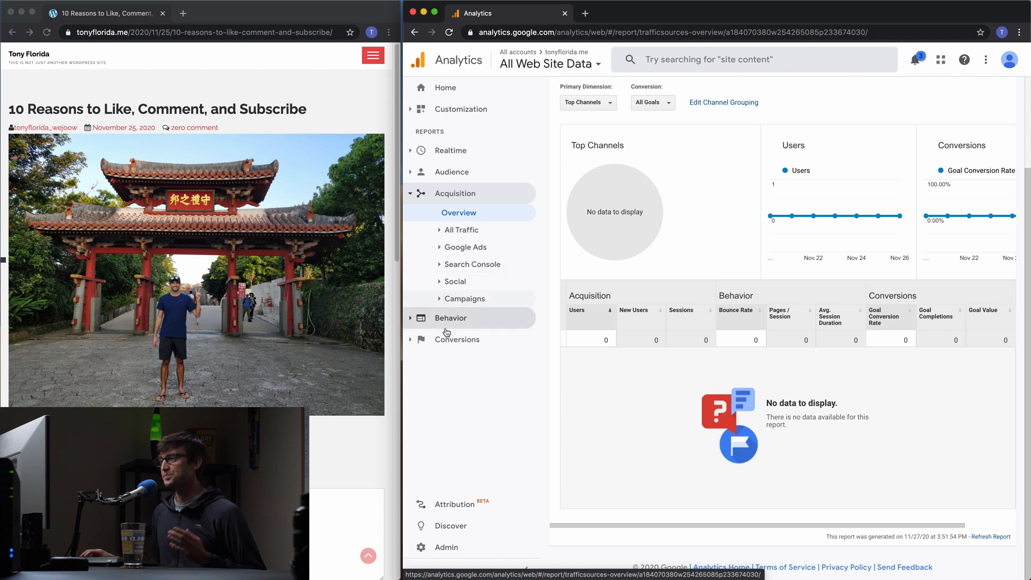
# Step: Expand Behavior, view its Overview, then the Behavior Flow report showing no data
pyautogui.click(450, 317)
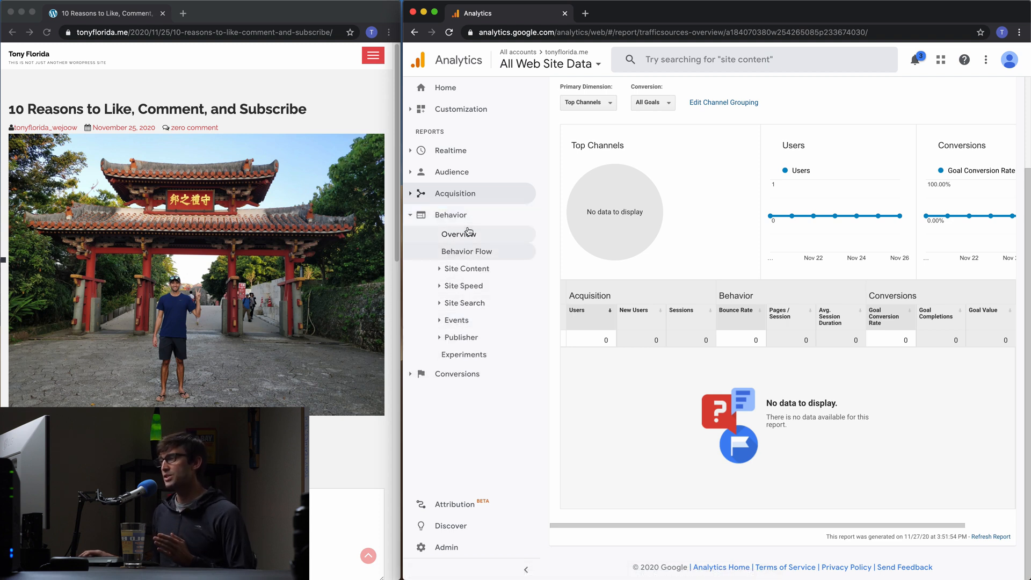
pyautogui.click(459, 233)
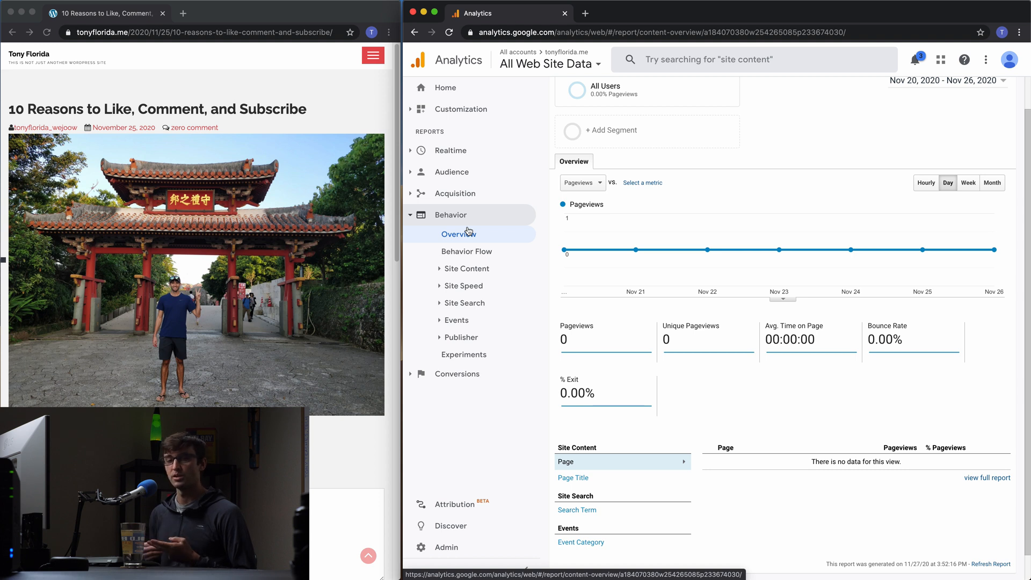
pyautogui.moveTo(476, 255)
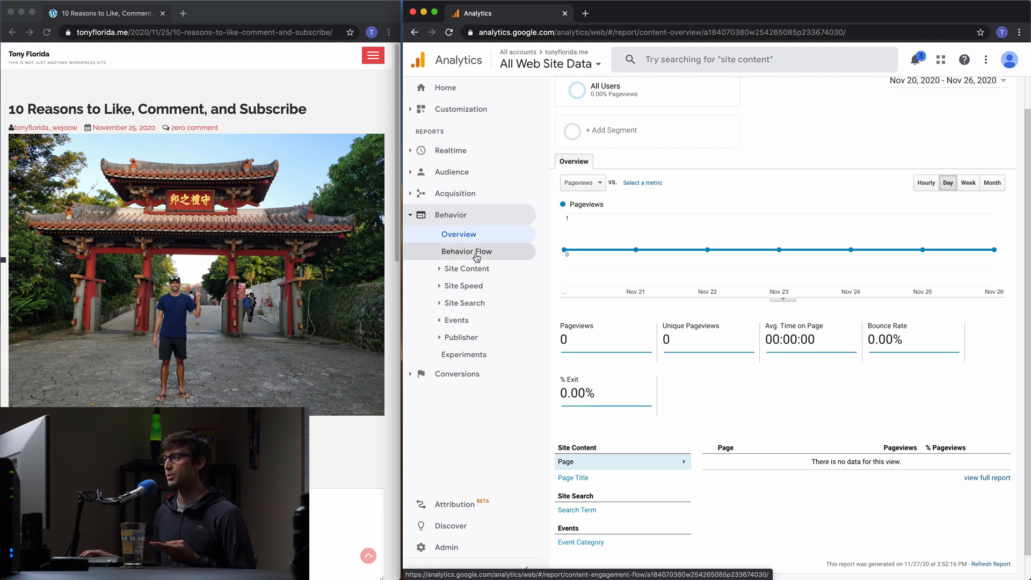
pyautogui.click(466, 251)
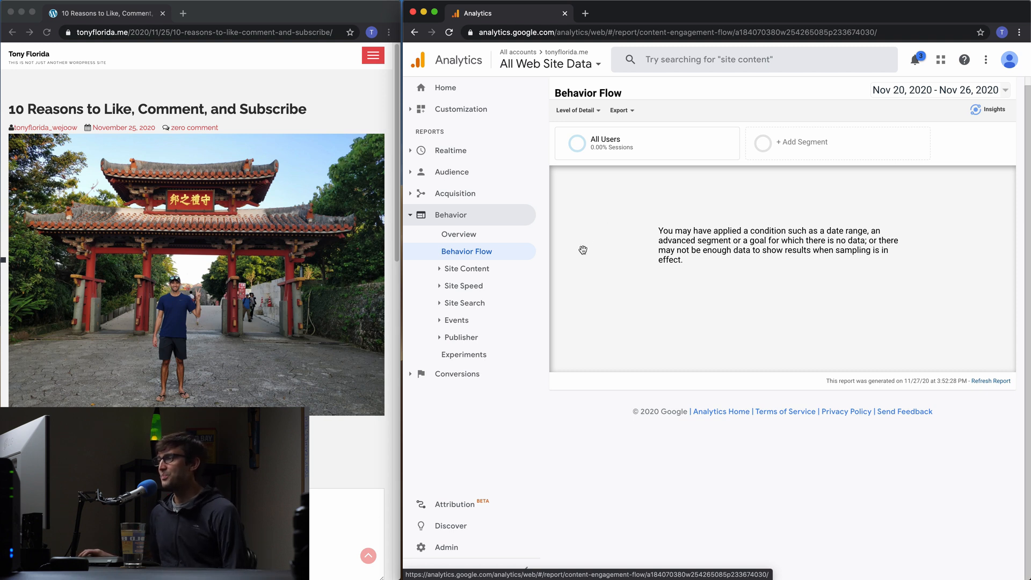
pyautogui.moveTo(463, 285)
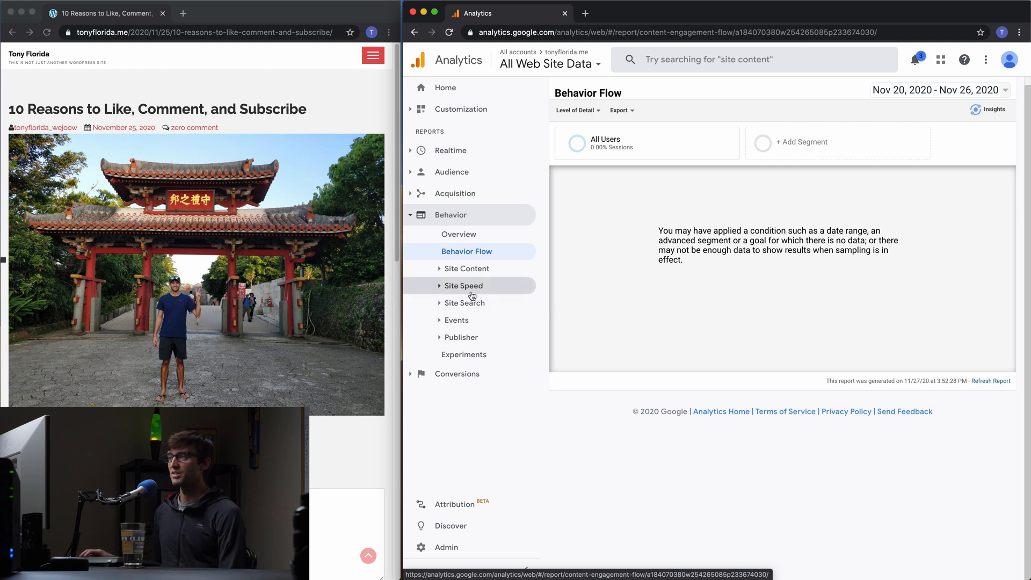
pyautogui.moveTo(472, 296)
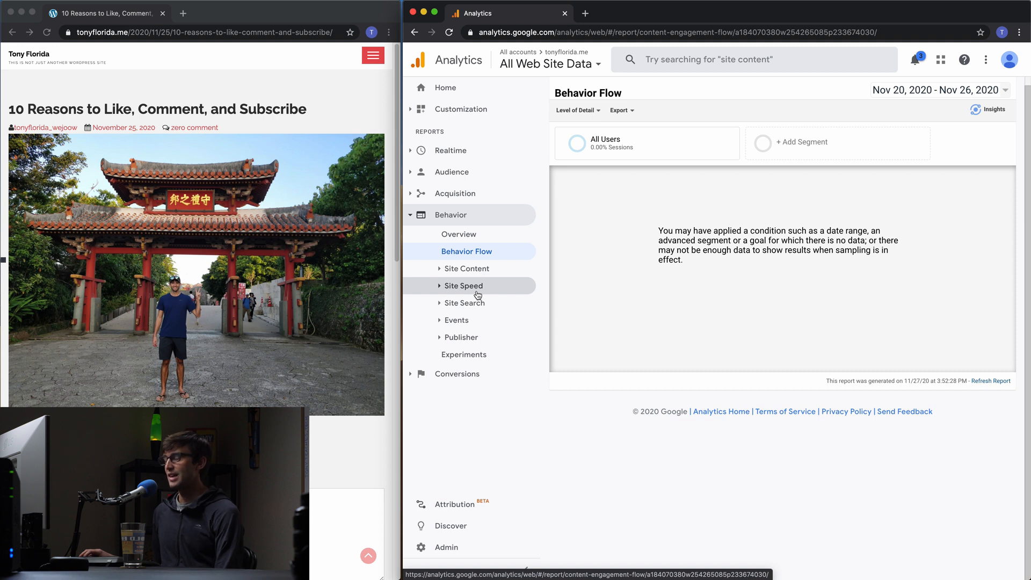